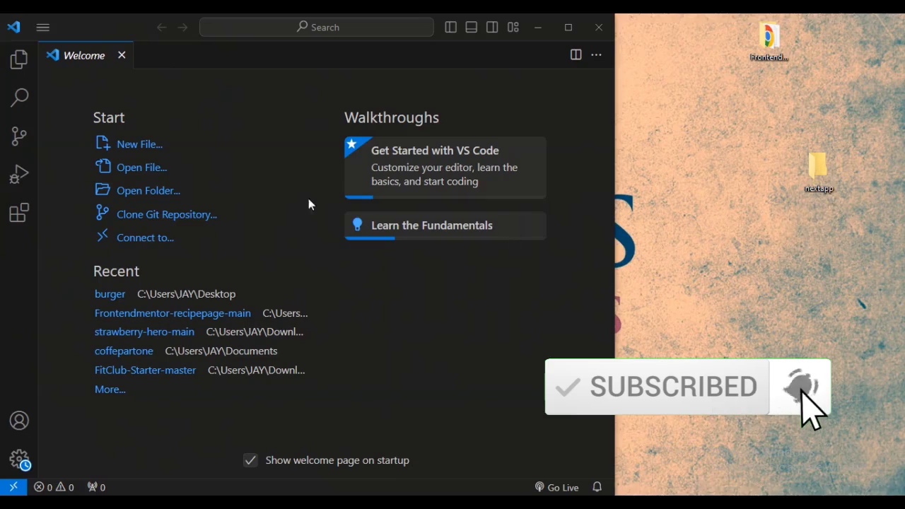
mouse_move(163, 201)
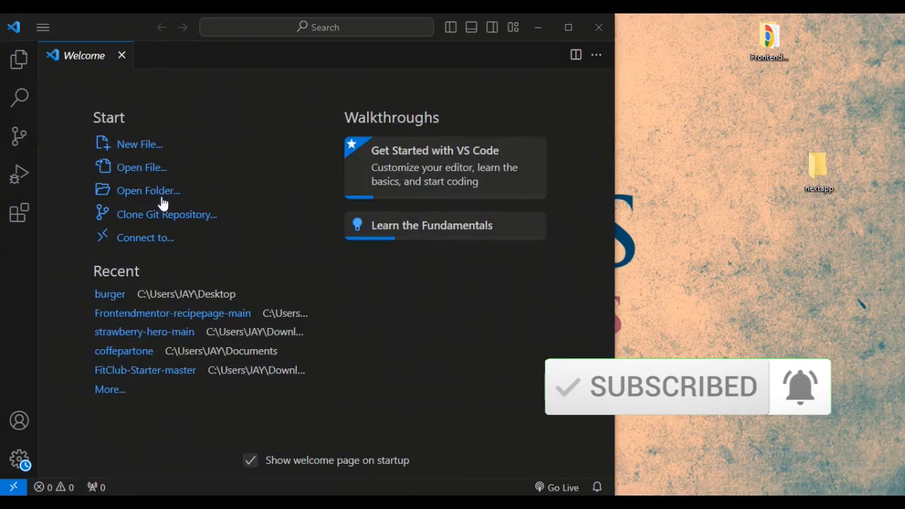
- Open the nextapp folder as the workspace and maximize the editor window
click(568, 27)
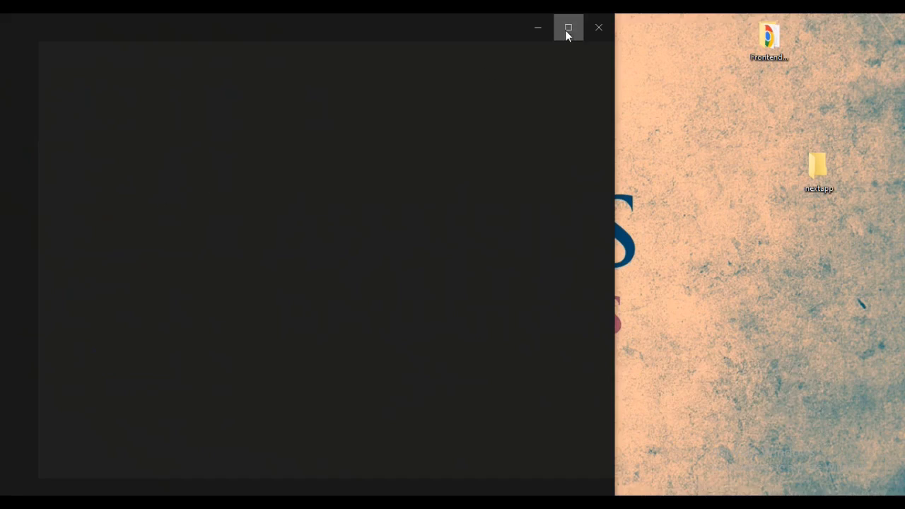
click(569, 28)
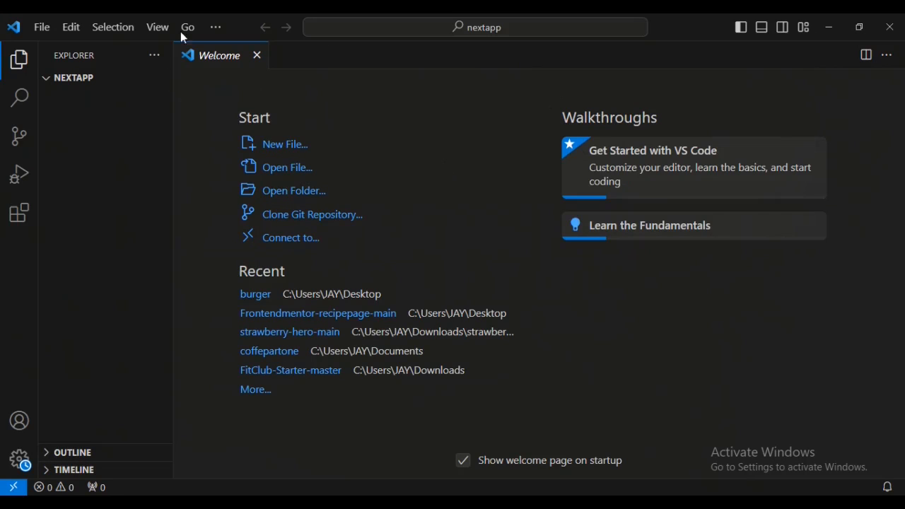
- Start a new PowerShell terminal from the Terminal > New Terminal menu
click(215, 26)
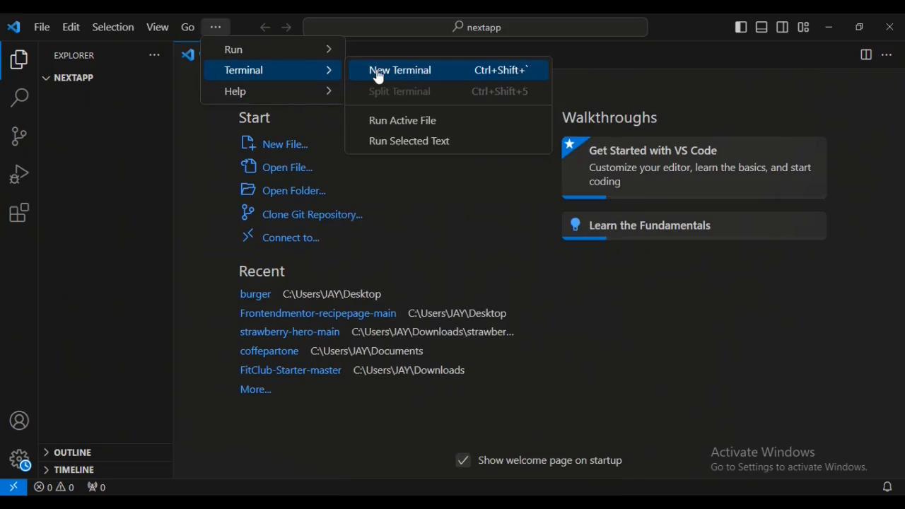
click(399, 71)
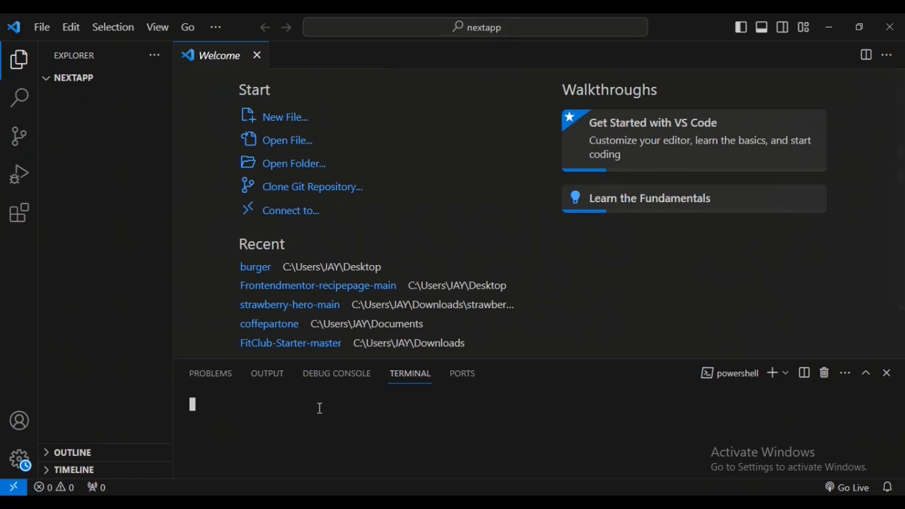
mouse_move(303, 403)
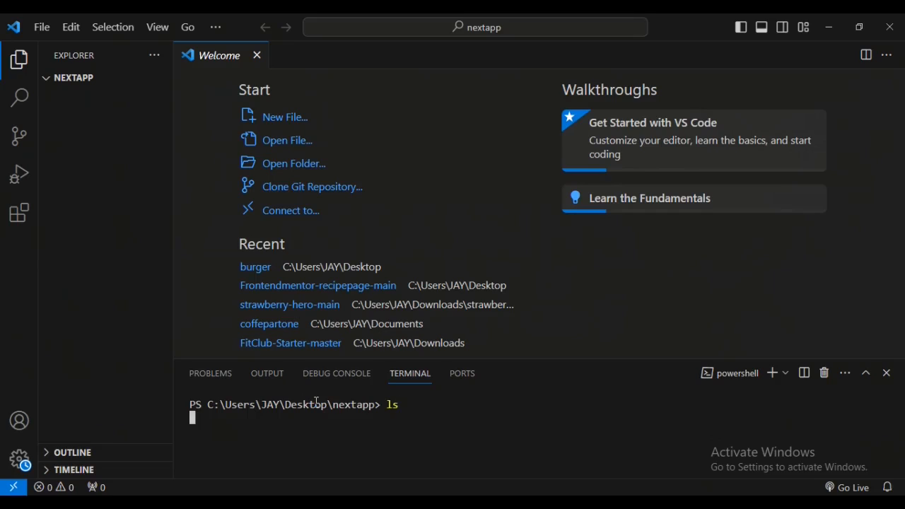
- List nextapp's contents, then run npx create-next-app@latest myapp in the terminal
key(Return)
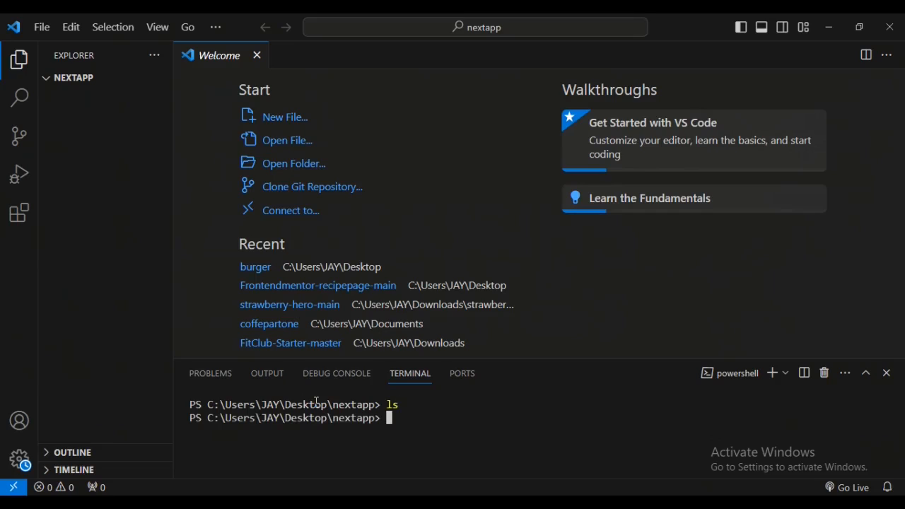
text(npx)
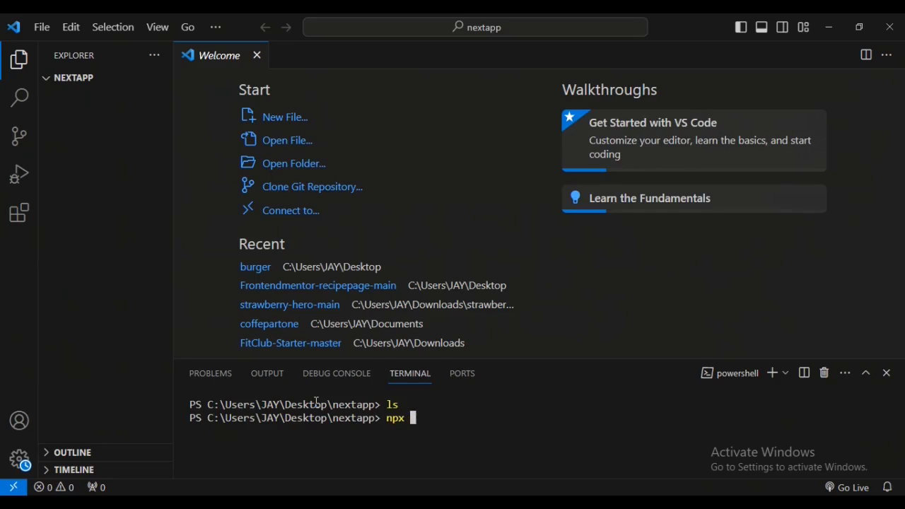
text(cr)
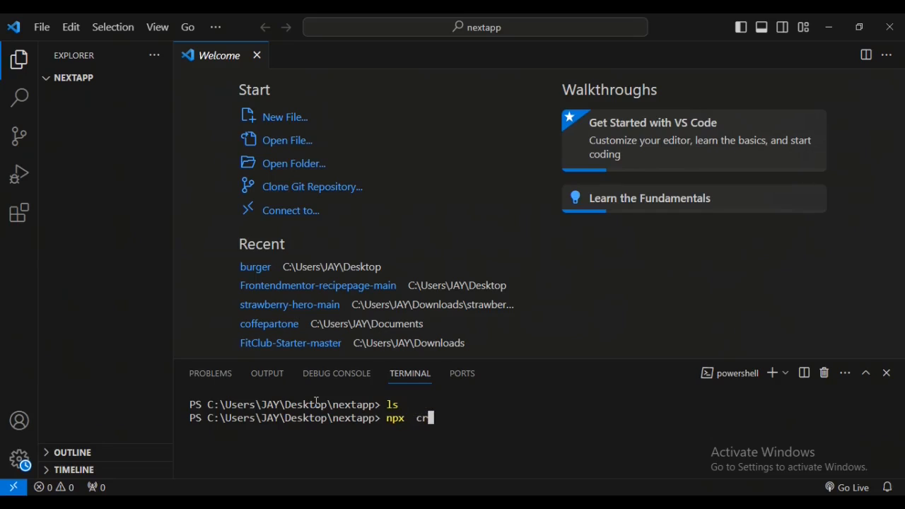
text(eate-)
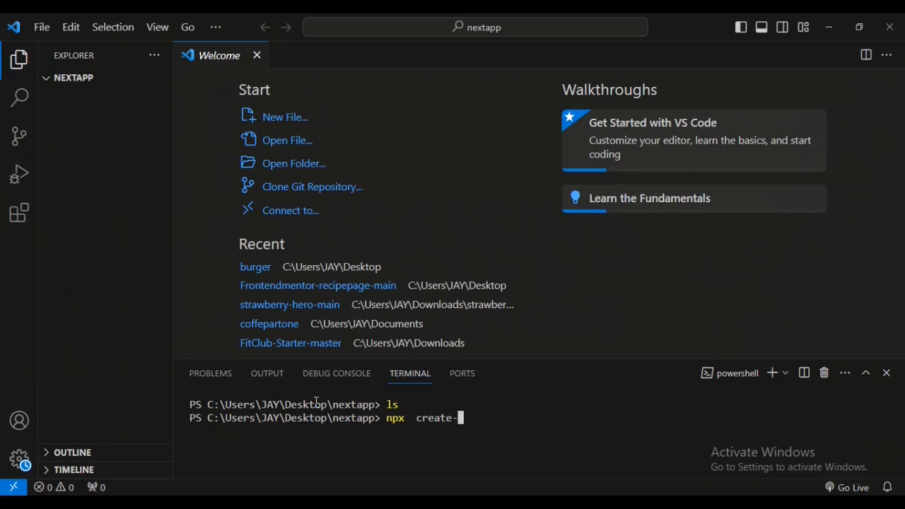
text(next)
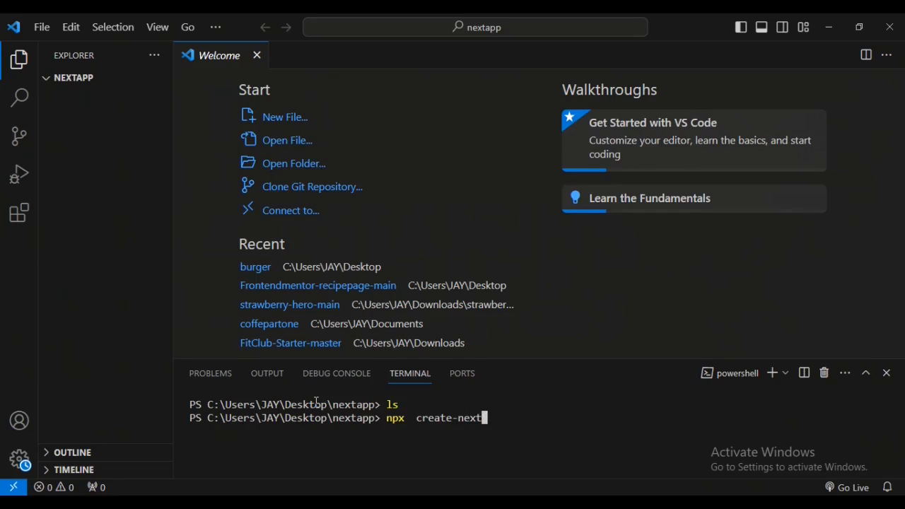
text(-app)
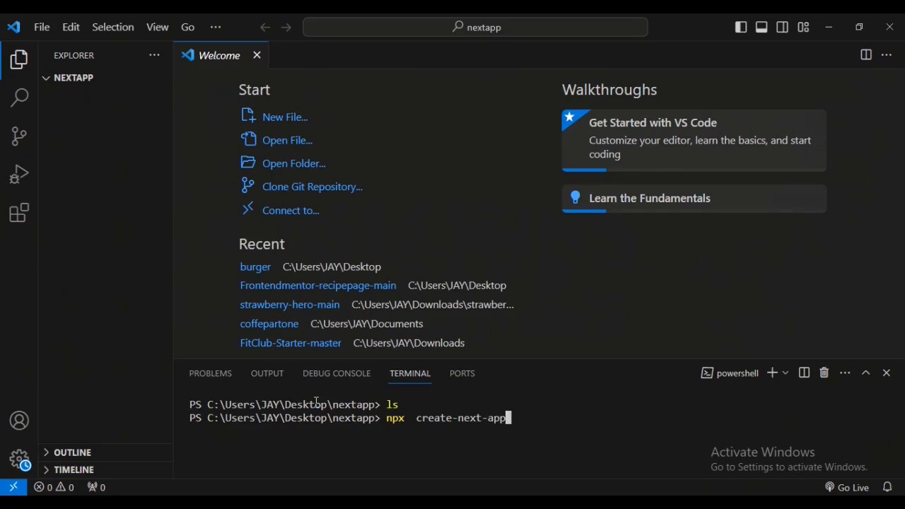
text(@la)
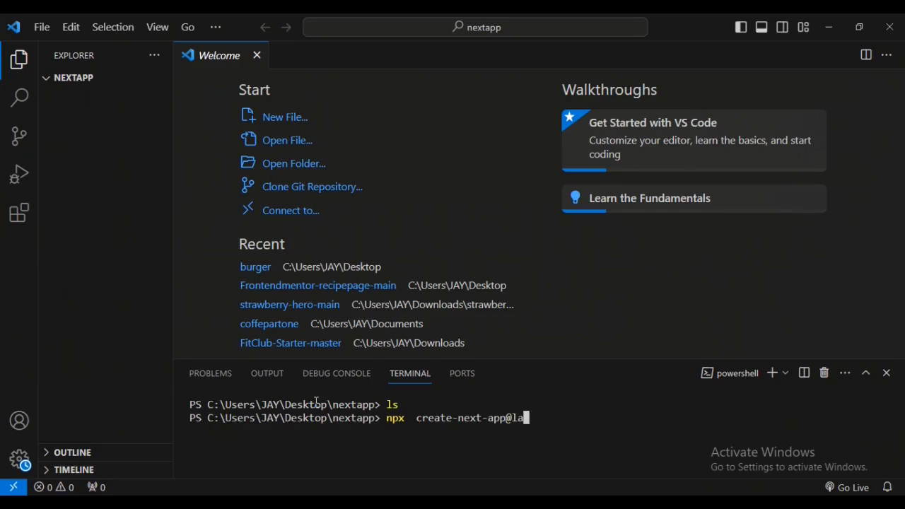
text(testr)
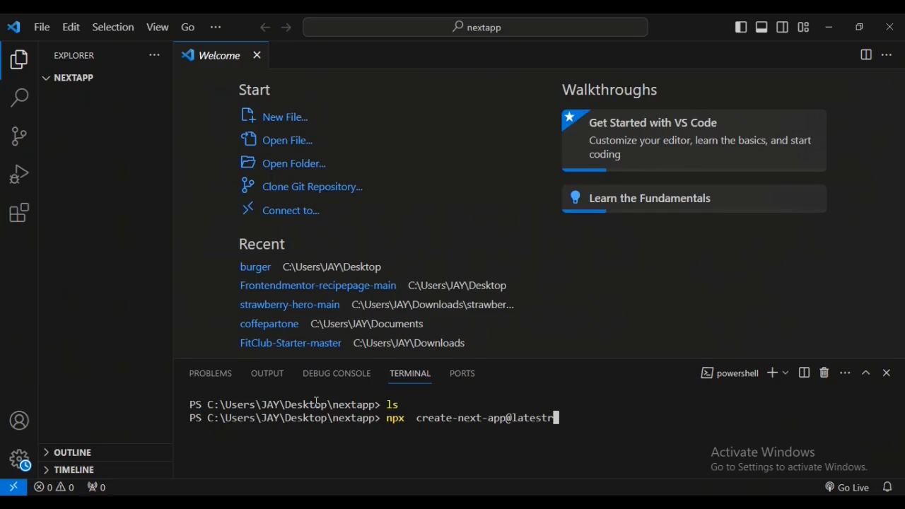
key(Backspace)
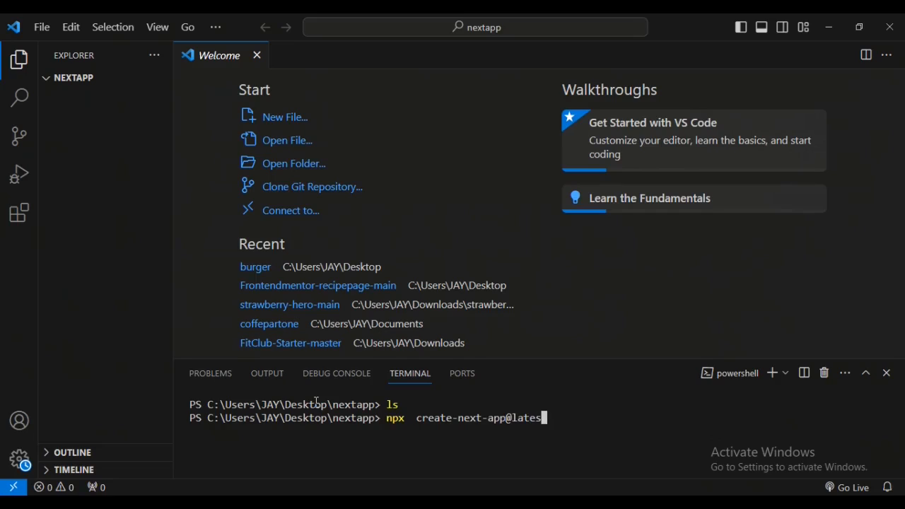
text(t)
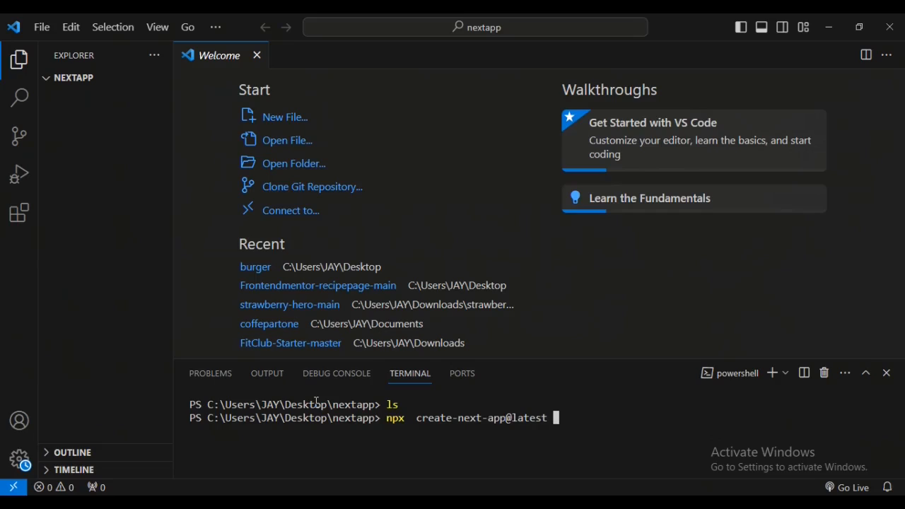
text(myapp)
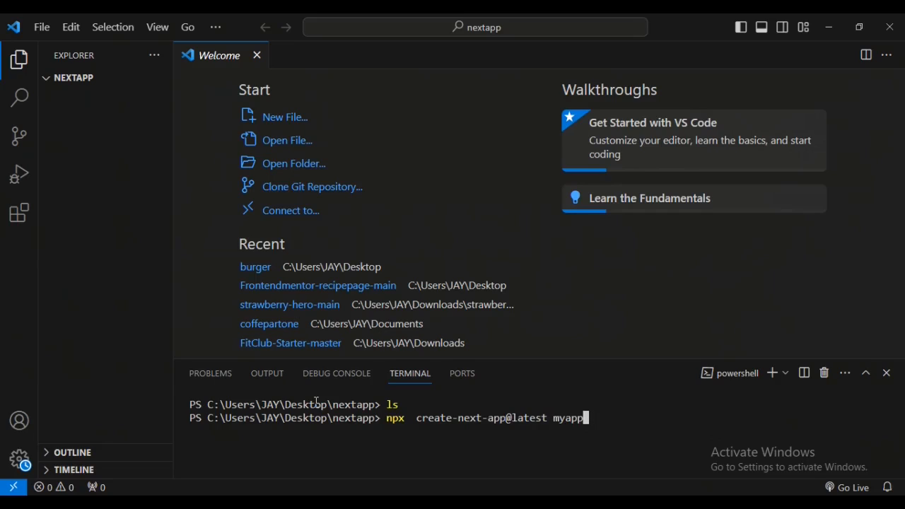
key(Return)
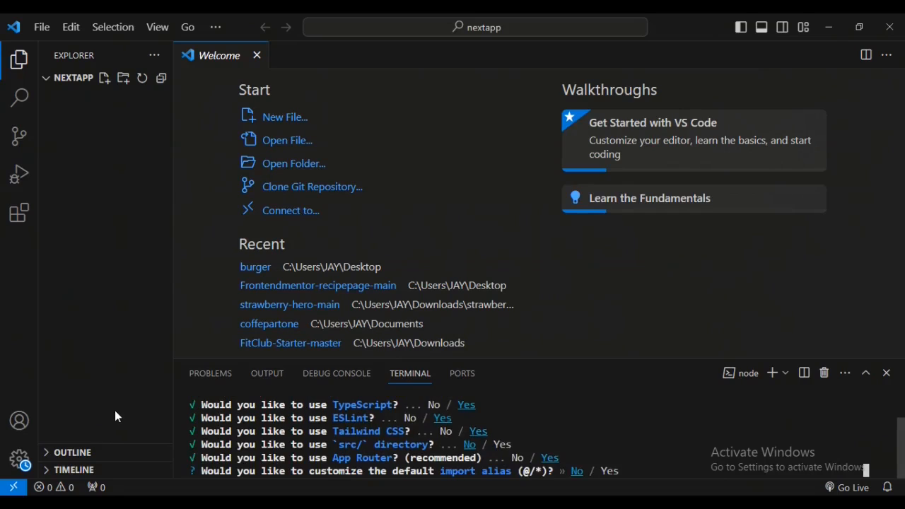
mouse_move(424, 215)
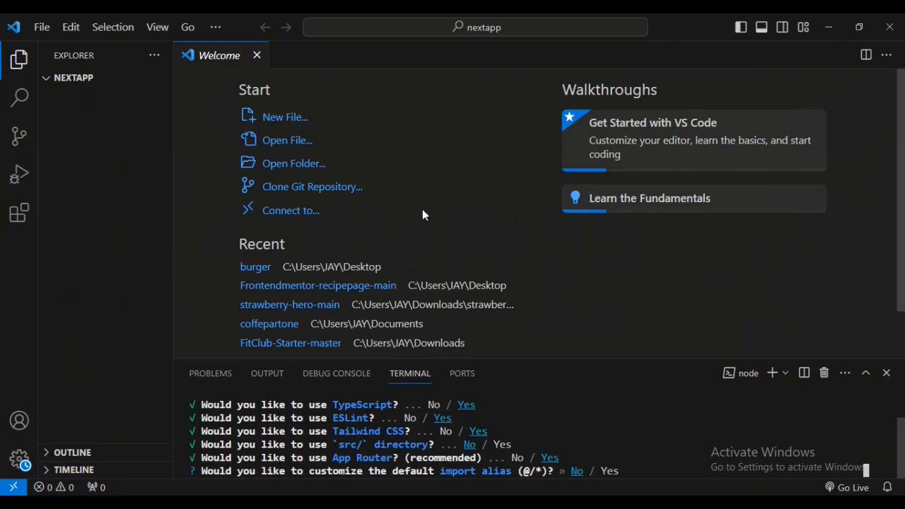
mouse_move(525, 360)
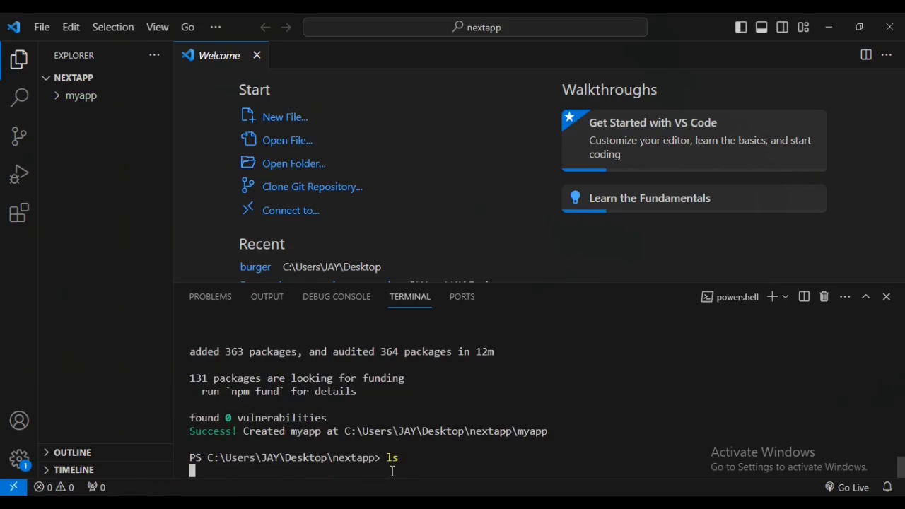
- Move into the myapp folder and start the dev server with npm run dev
key(Return)
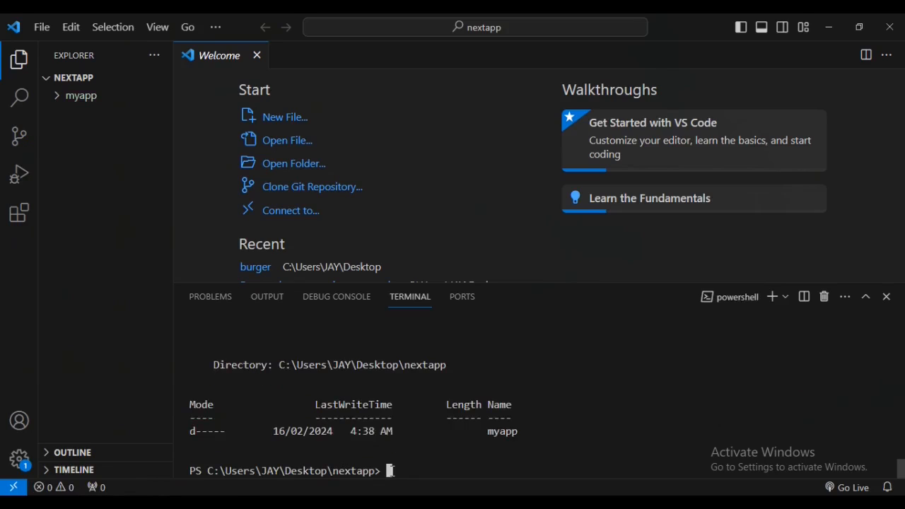
text(cd)
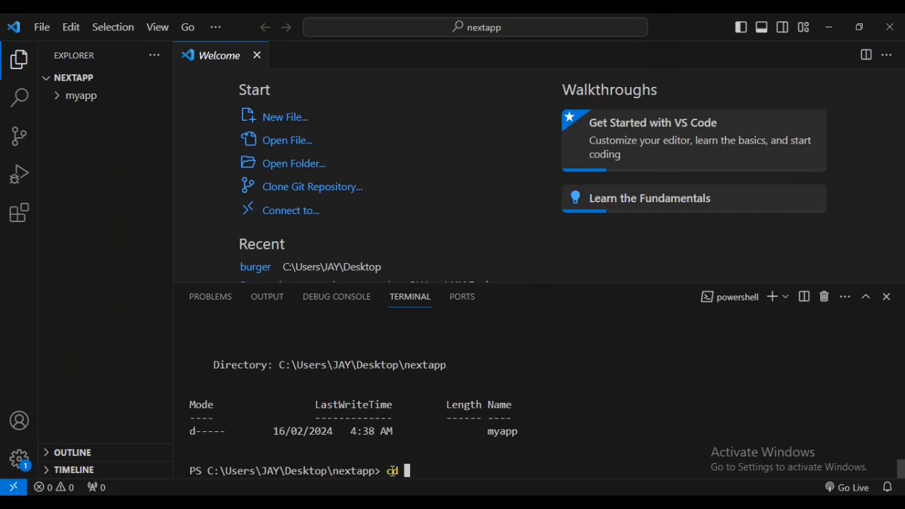
text(myapp)
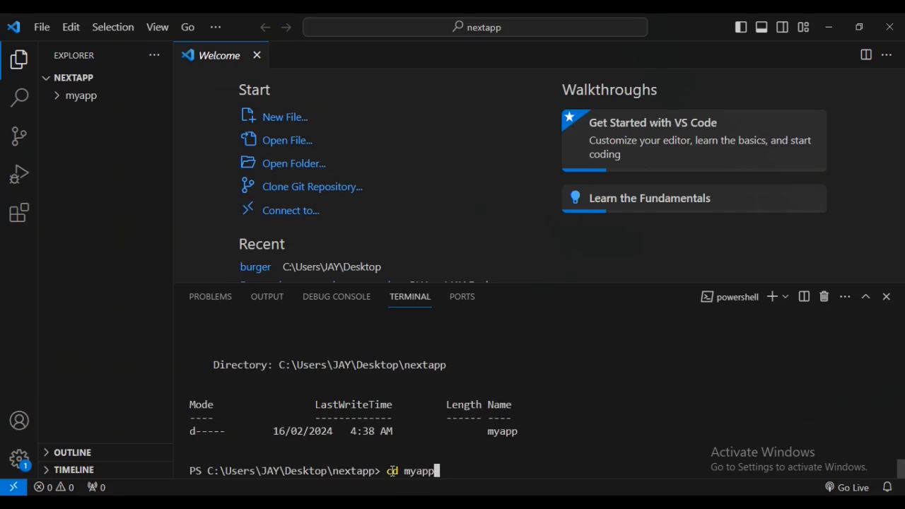
key(Return)
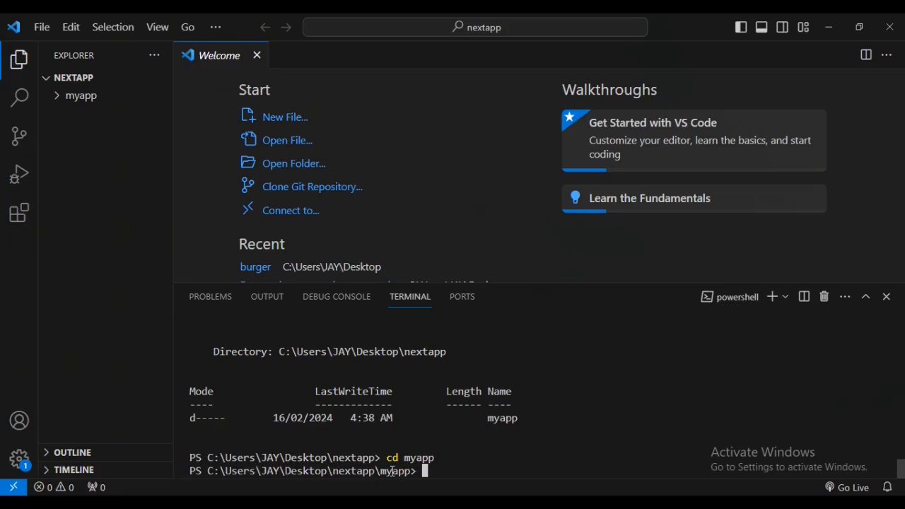
text(npm r)
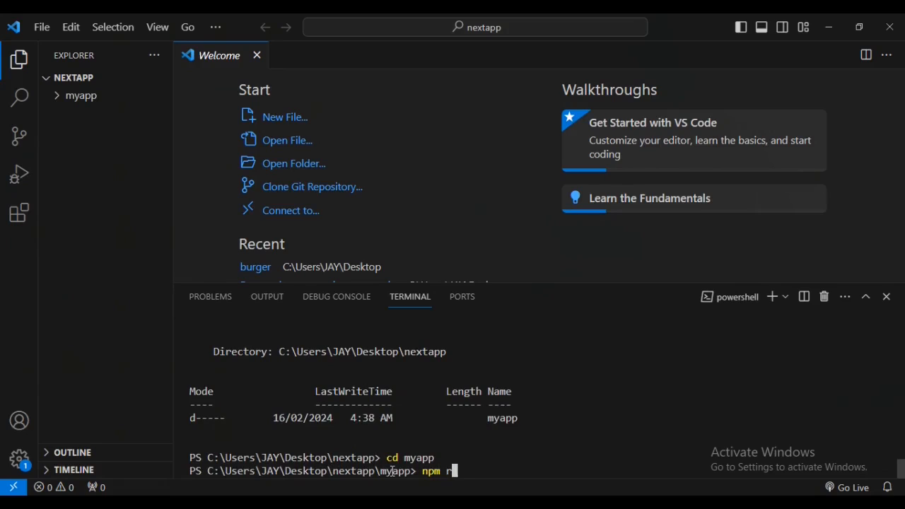
text(un dev)
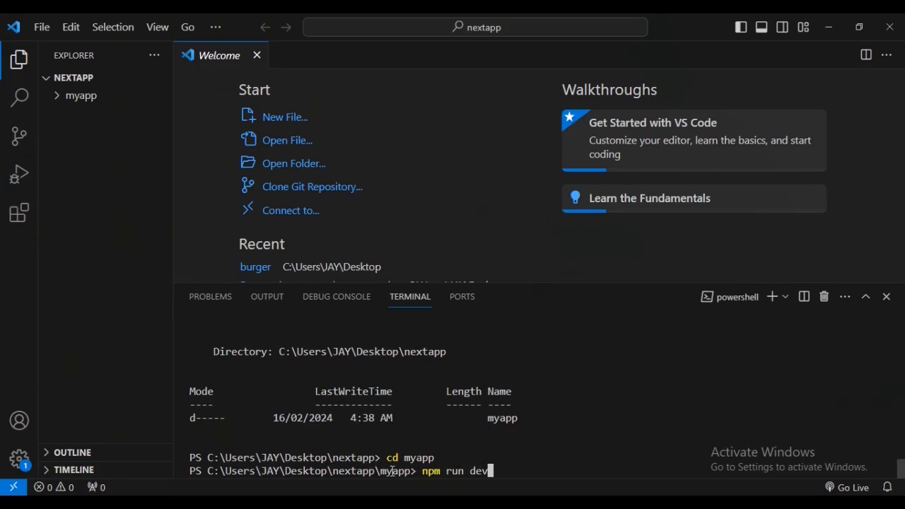
key(Return)
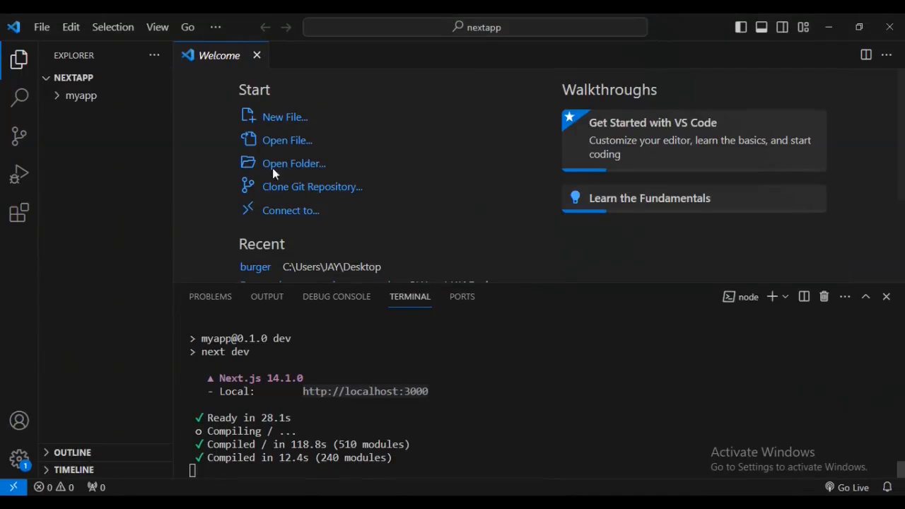
mouse_move(804, 297)
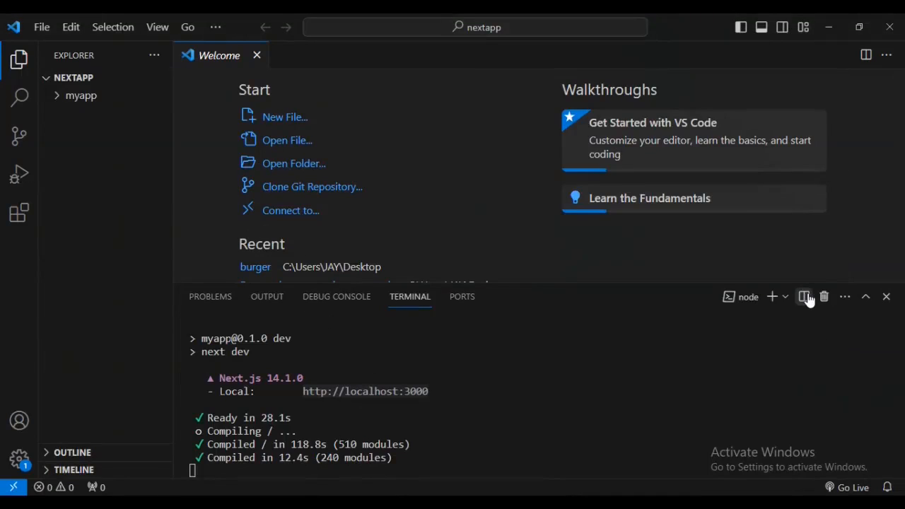
- Split the terminal to get a second PowerShell pane beside the dev server
click(805, 297)
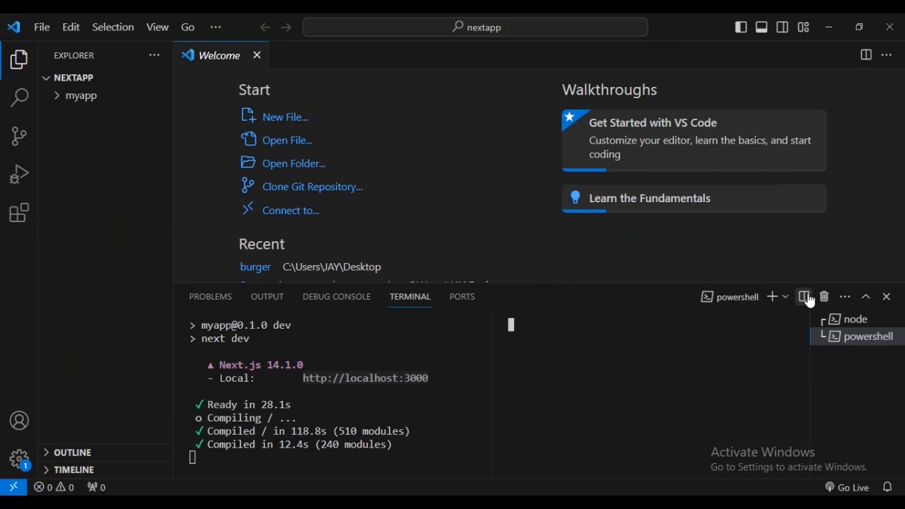
click(869, 336)
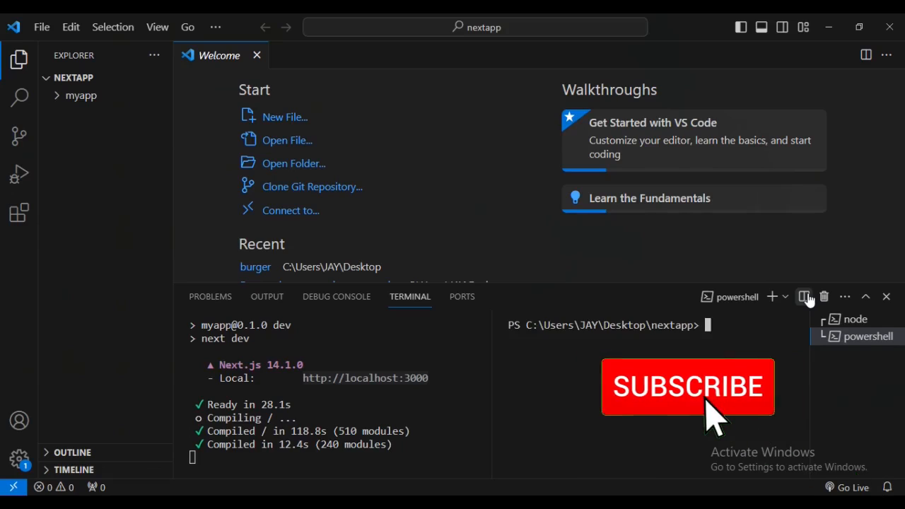
click(687, 388)
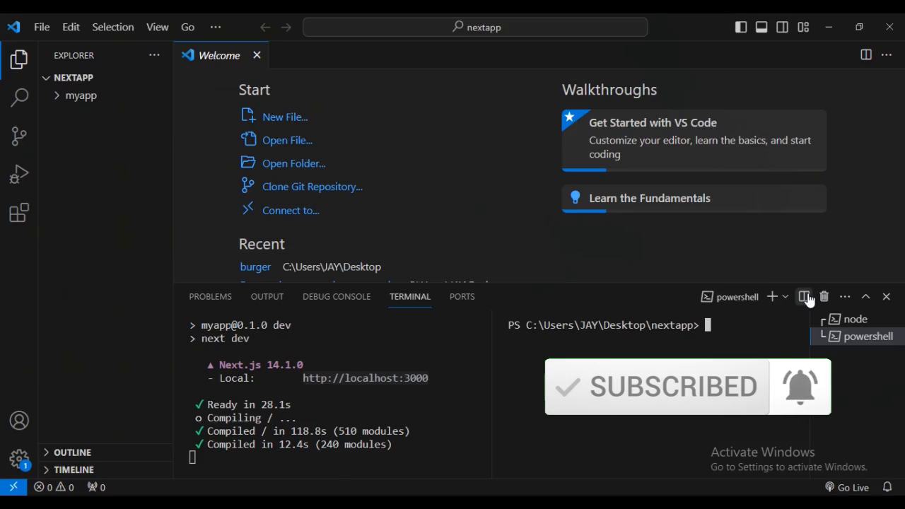
- Run cd myapp and npm i react-icons in the new pane
text(c)
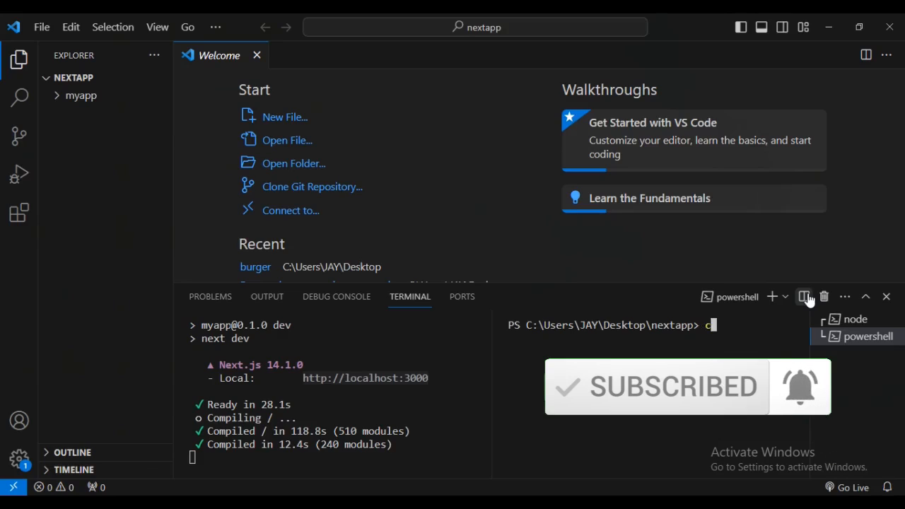
text(cd myapp)
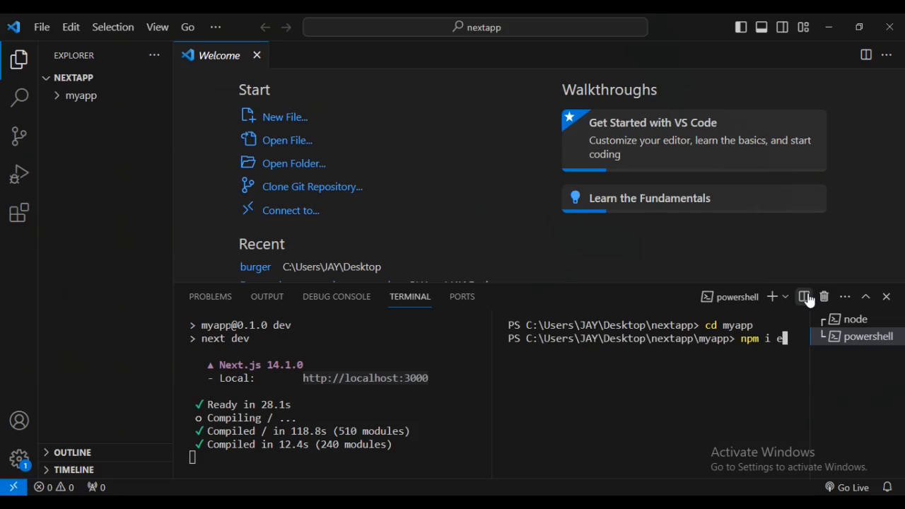
text(r)
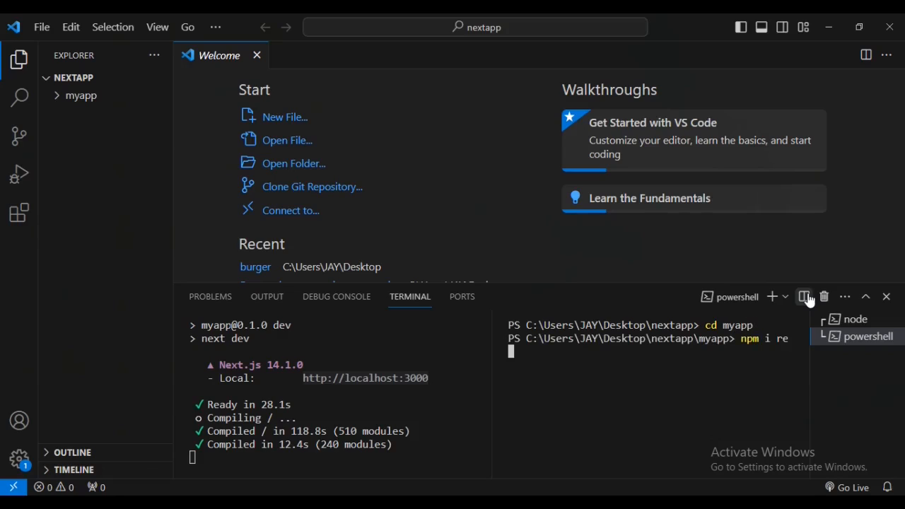
text(act)
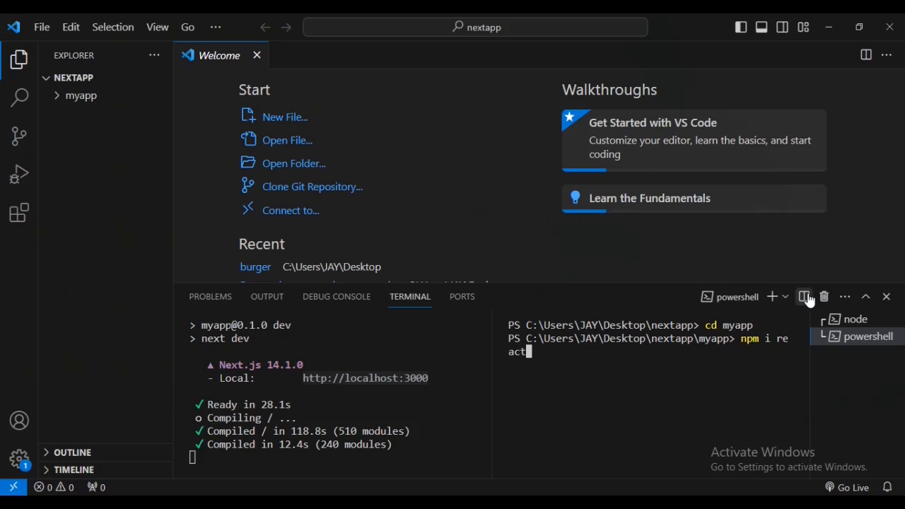
text(-ic)
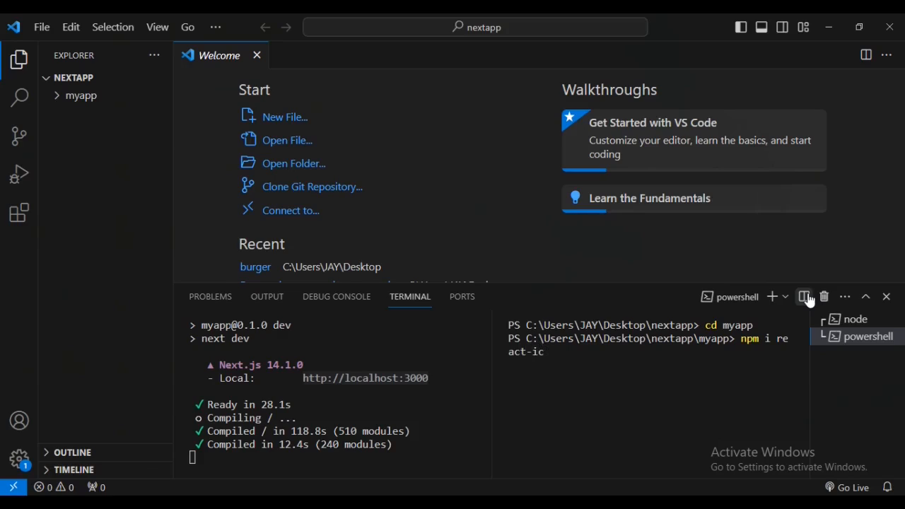
text(on)
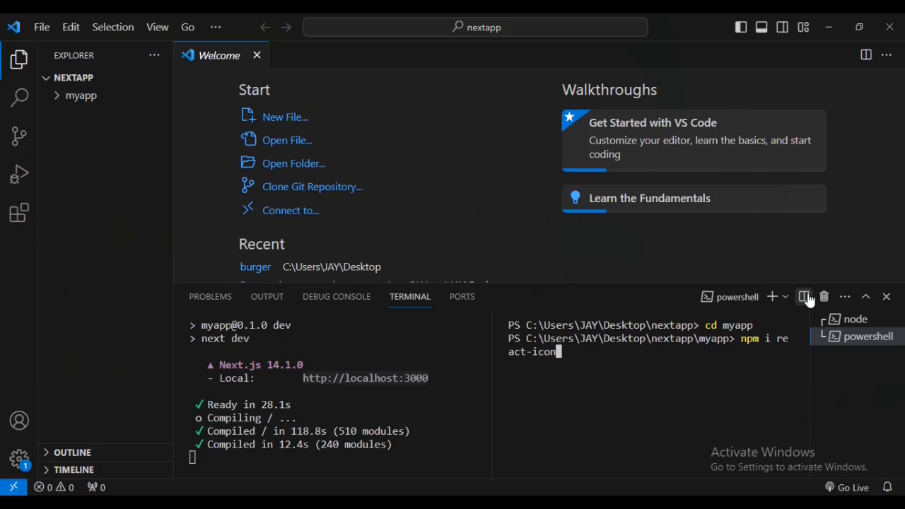
text(s)
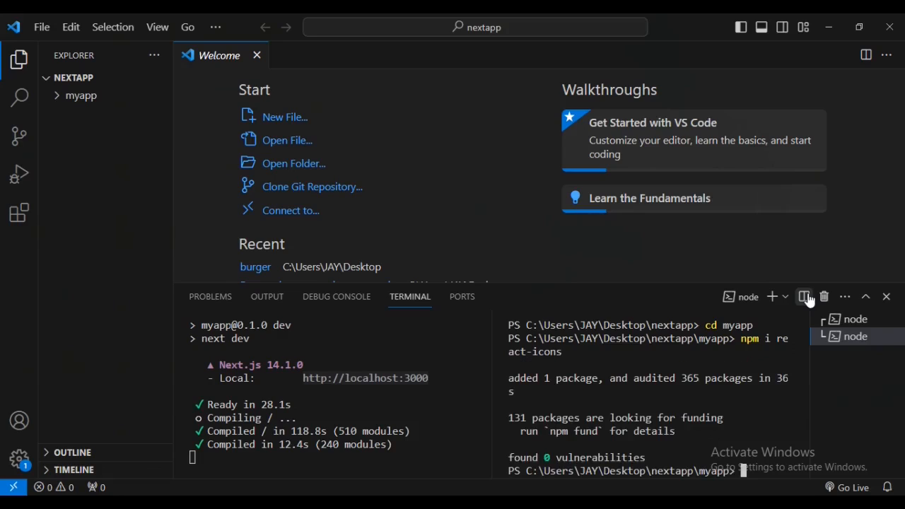
click(869, 336)
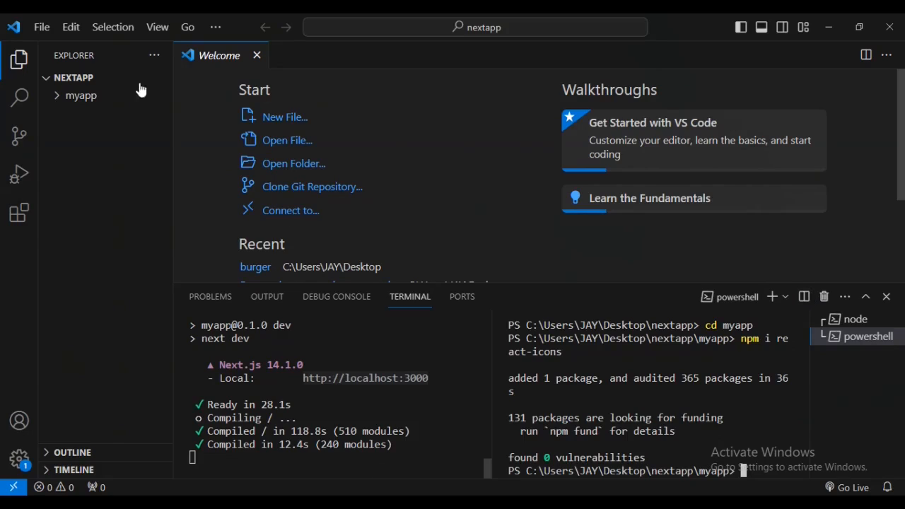
mouse_move(57, 99)
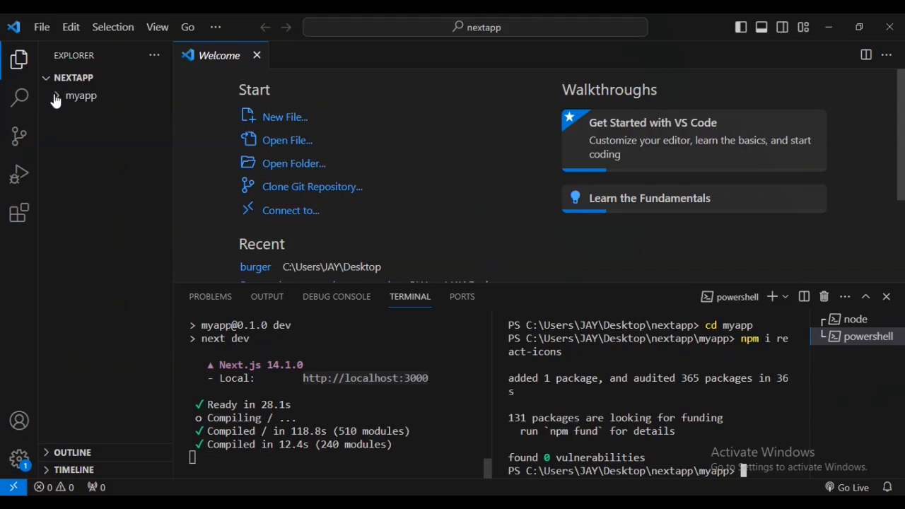
- Expand myapp and its app folder in the Explorer to reach page.tsx
click(80, 97)
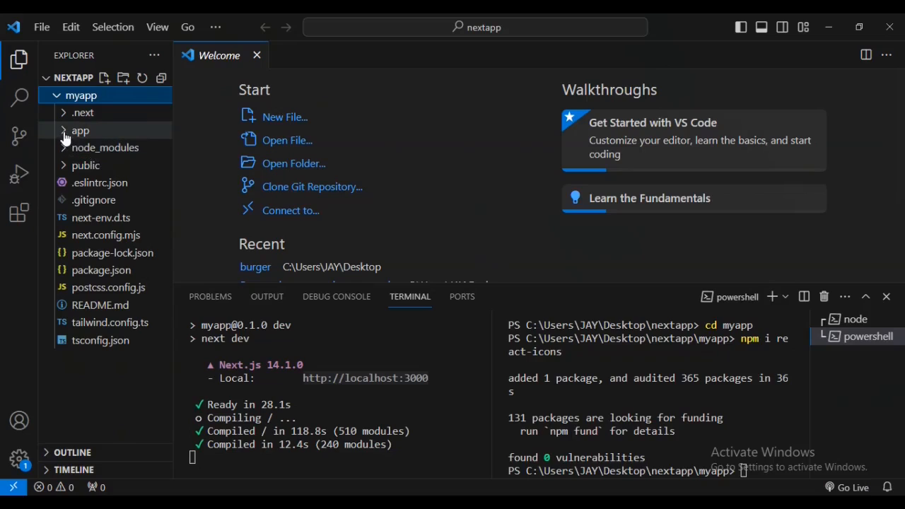
click(79, 131)
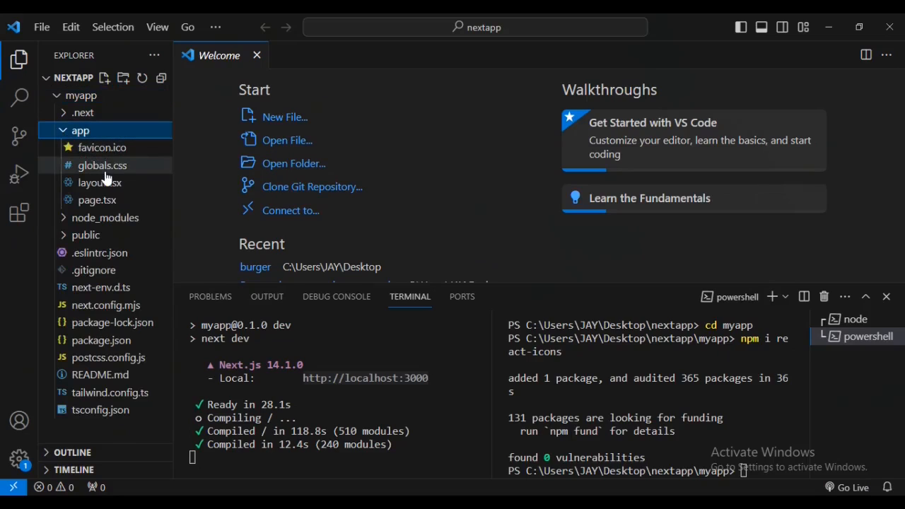
mouse_move(102, 164)
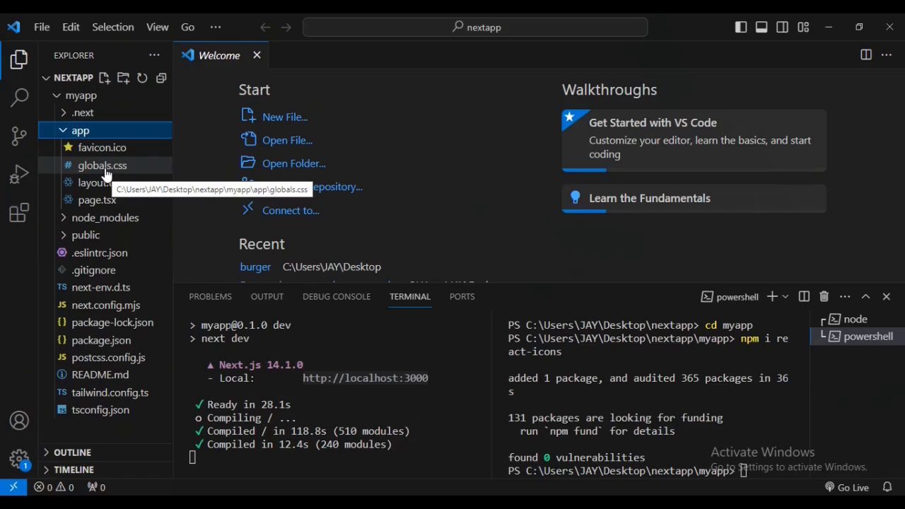
mouse_move(96, 200)
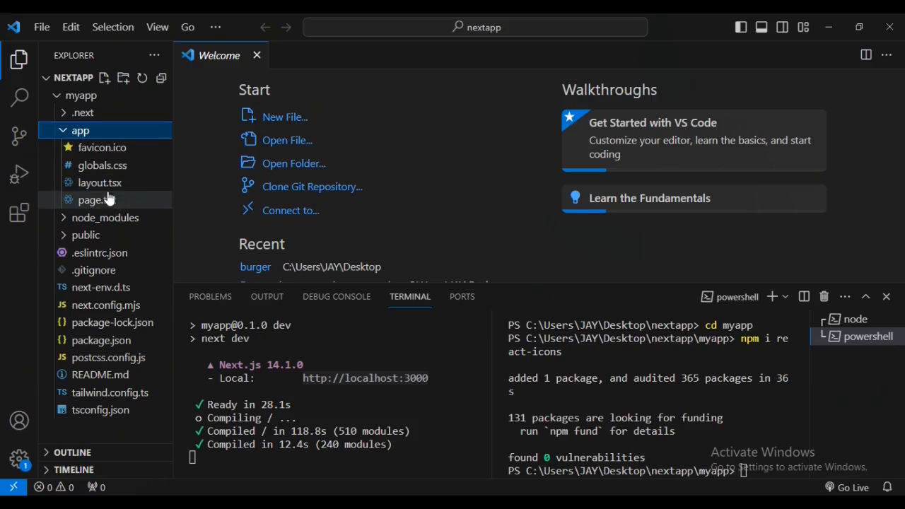
mouse_move(99, 183)
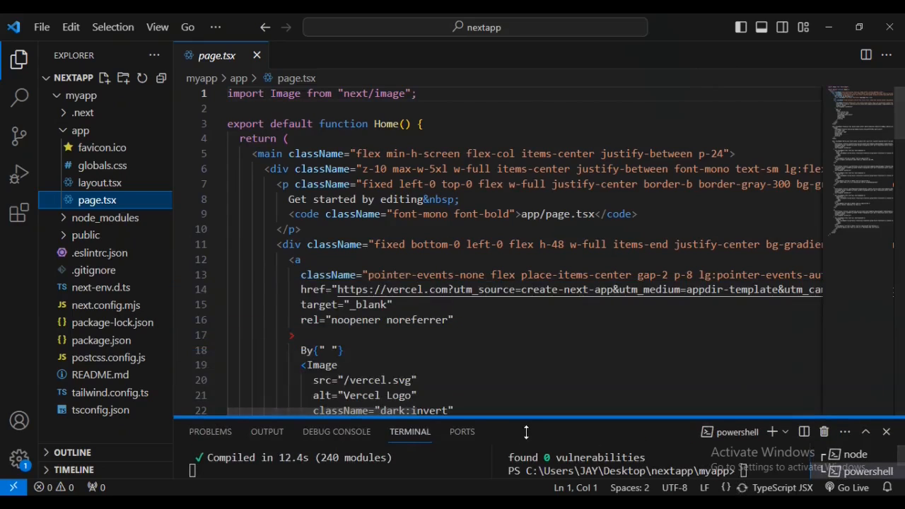
mouse_move(218, 153)
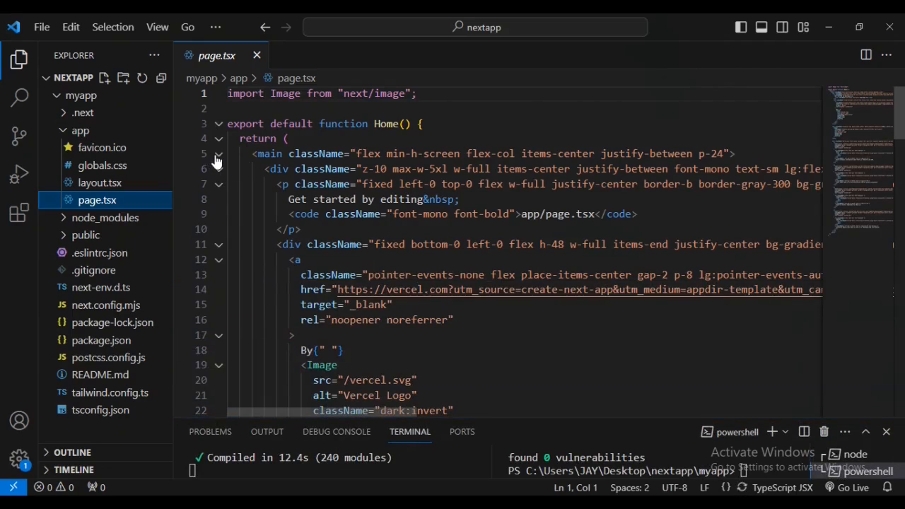
- Remove the starter main element from Home's return and add an empty <div></div> via Emmet
click(218, 153)
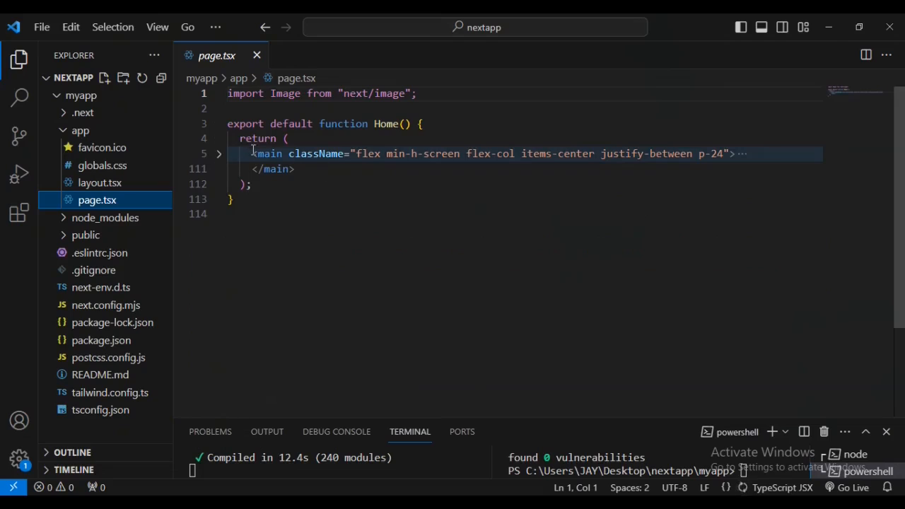
mouse_move(318, 179)
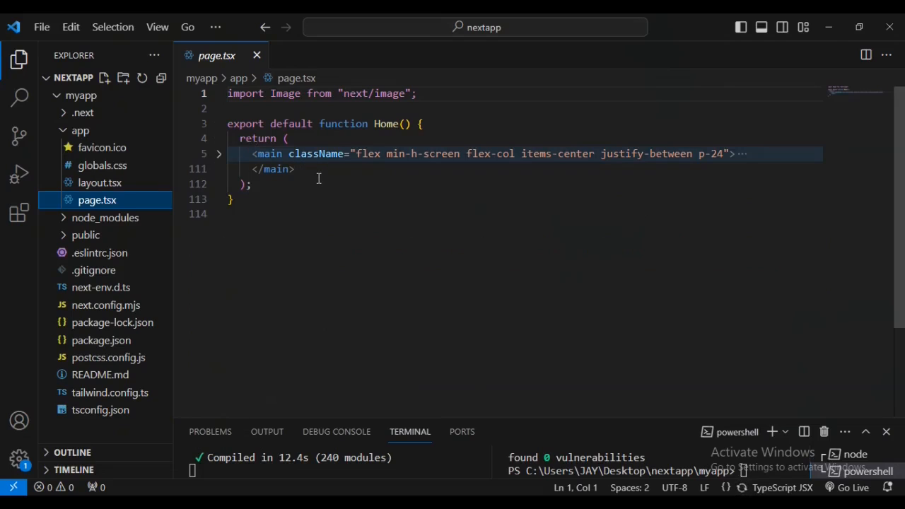
click(297, 169)
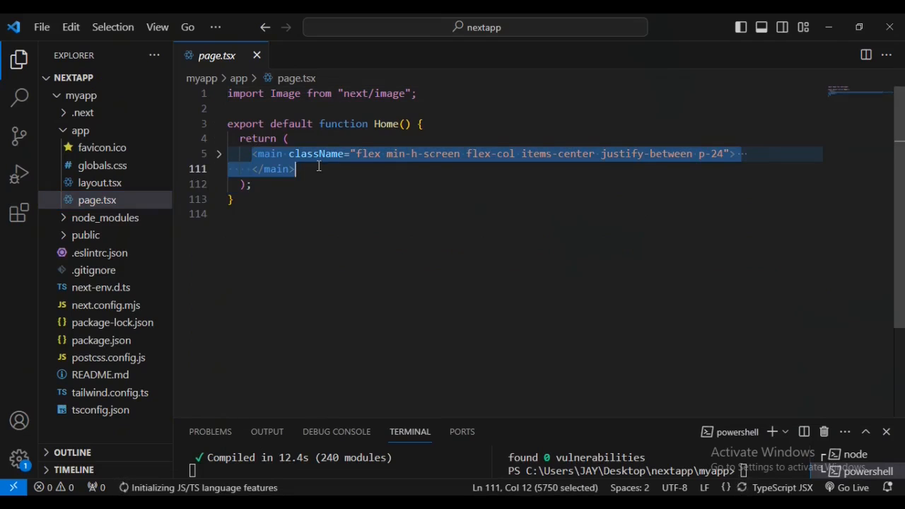
click(218, 153)
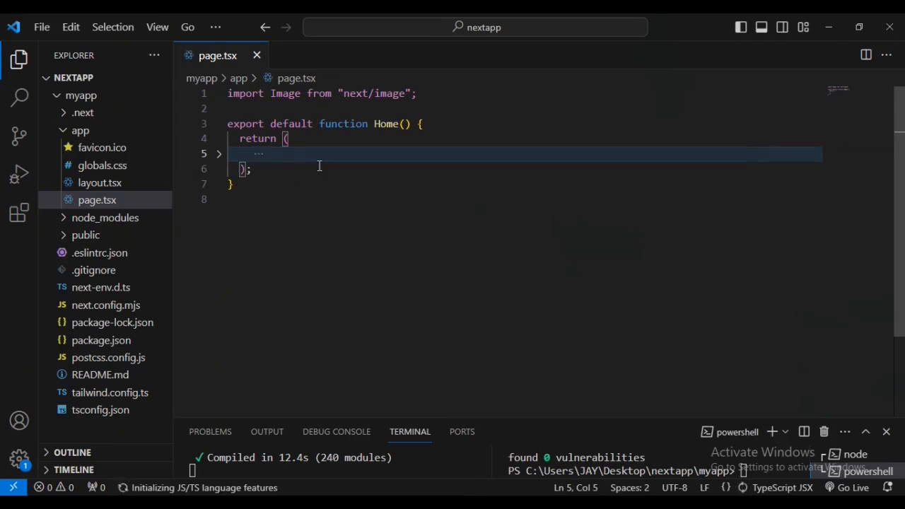
text(d)
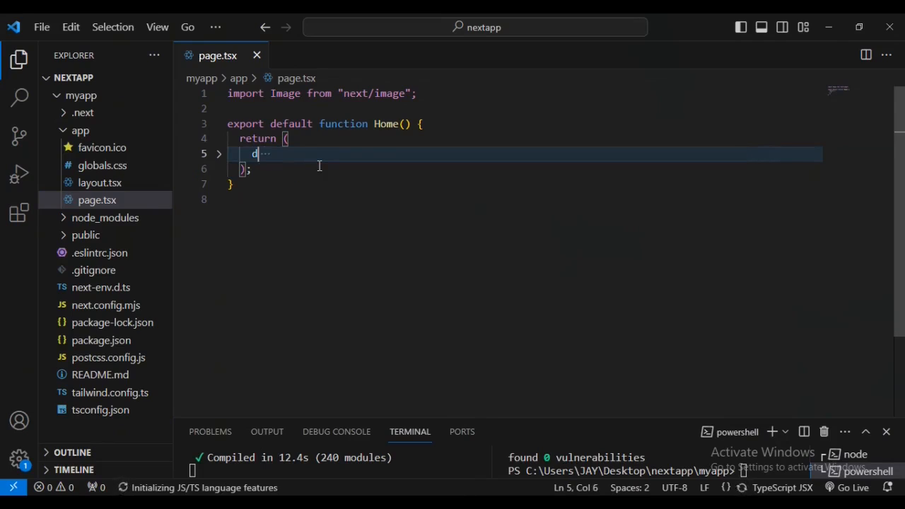
text(iv></div>)
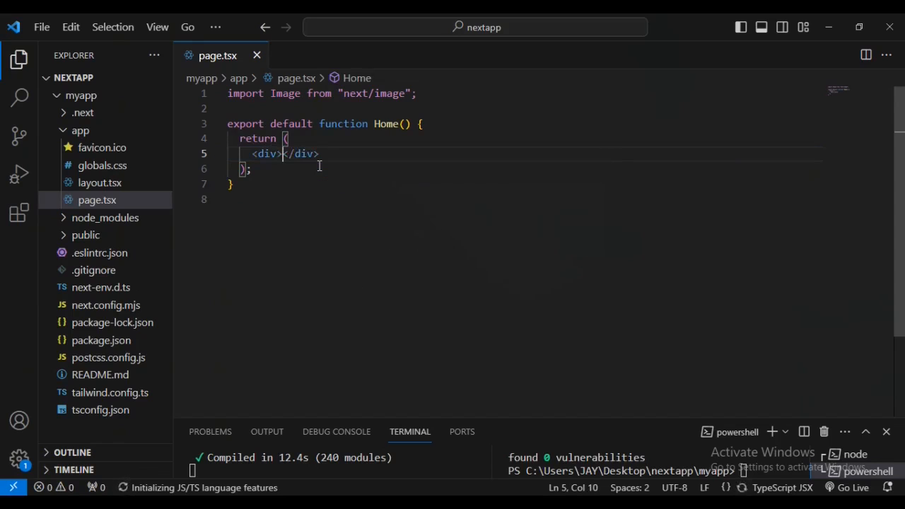
- Write WELCOME TO ANIMATION ON SCROLL AOS on a new line inside the div
key(Enter)
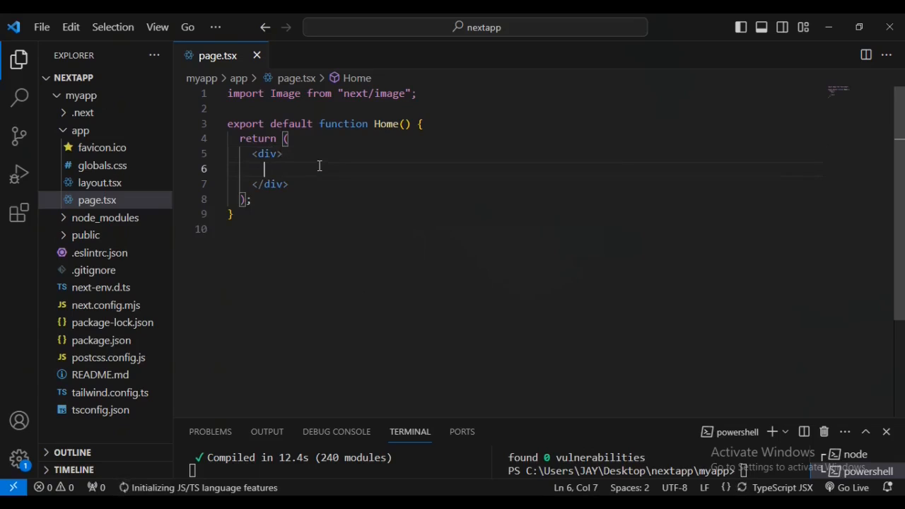
text(WELCO)
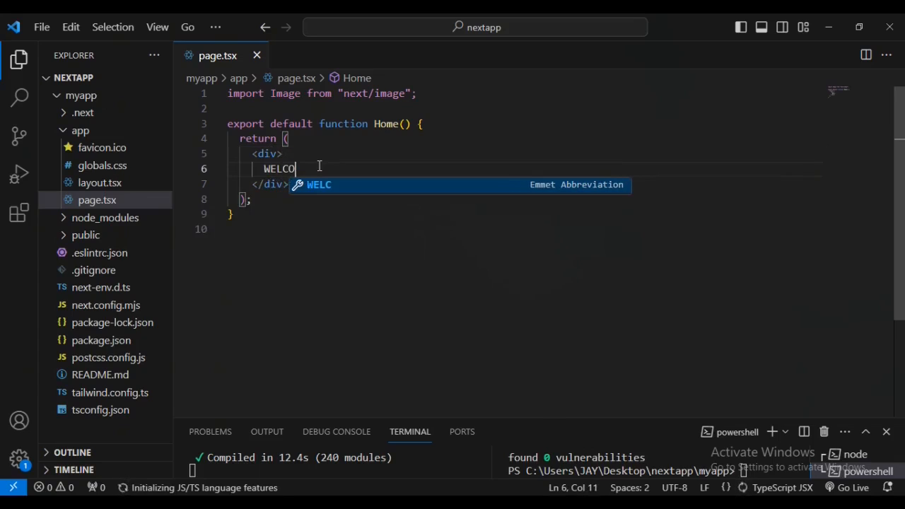
text(ME)
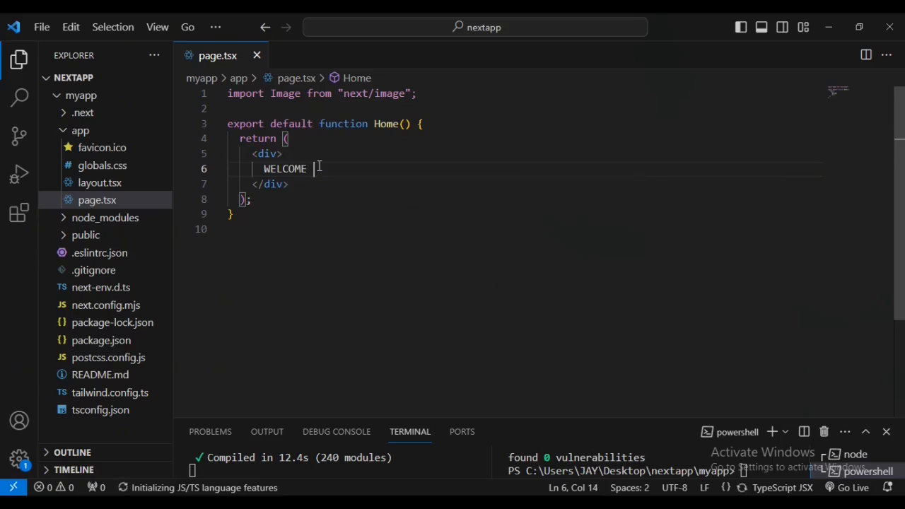
text(TO AN)
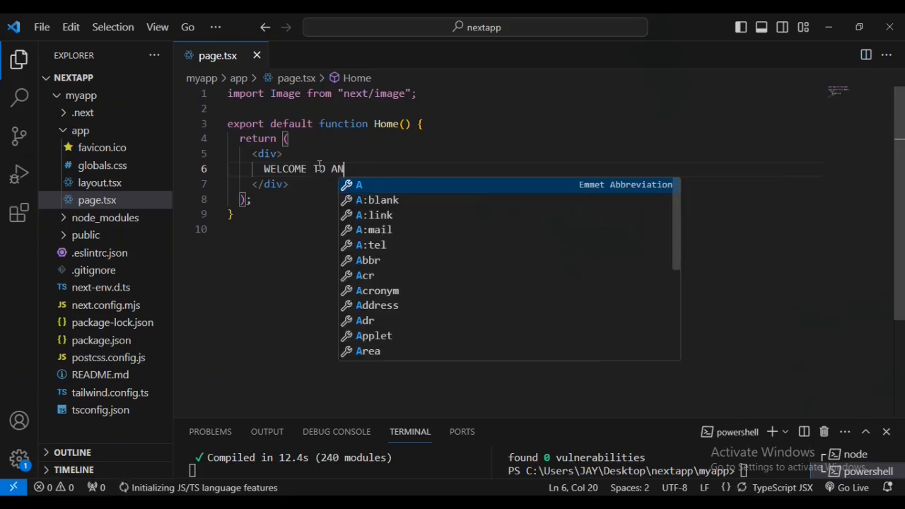
text(IMATION)
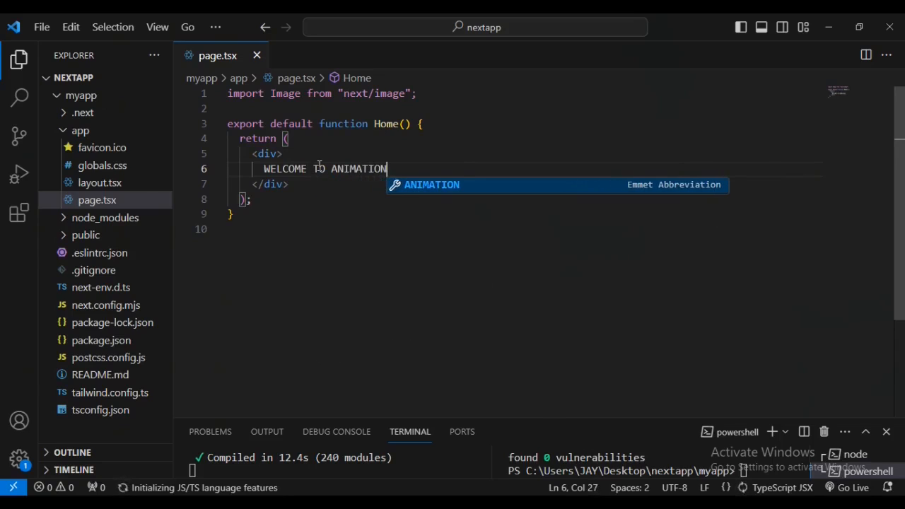
text(O)
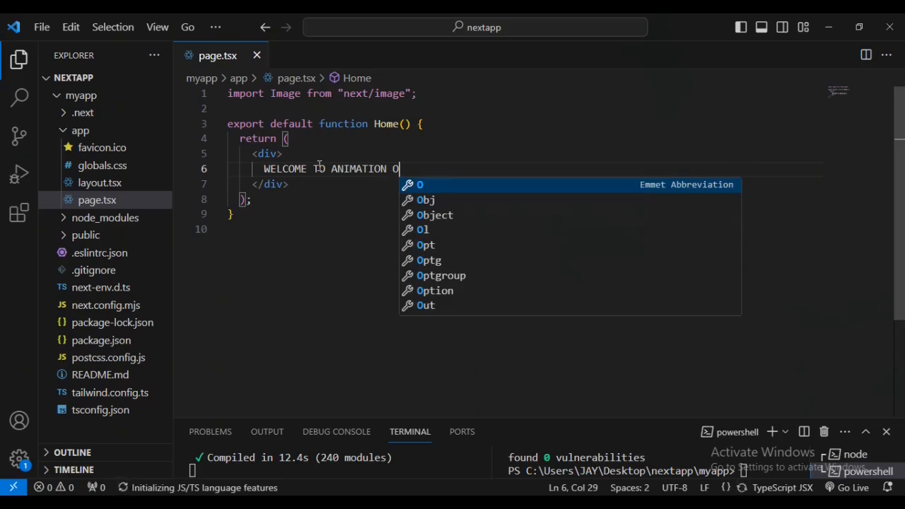
text(N SCR)
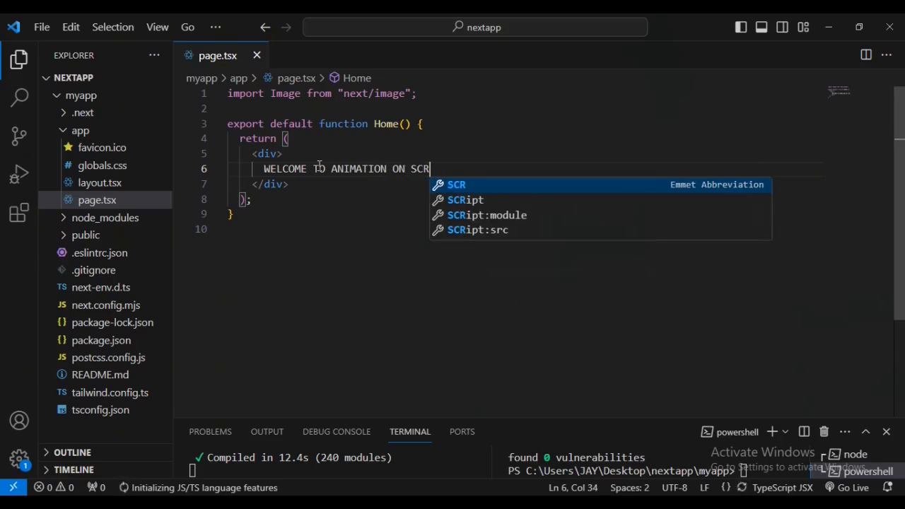
text(OLL AOS)
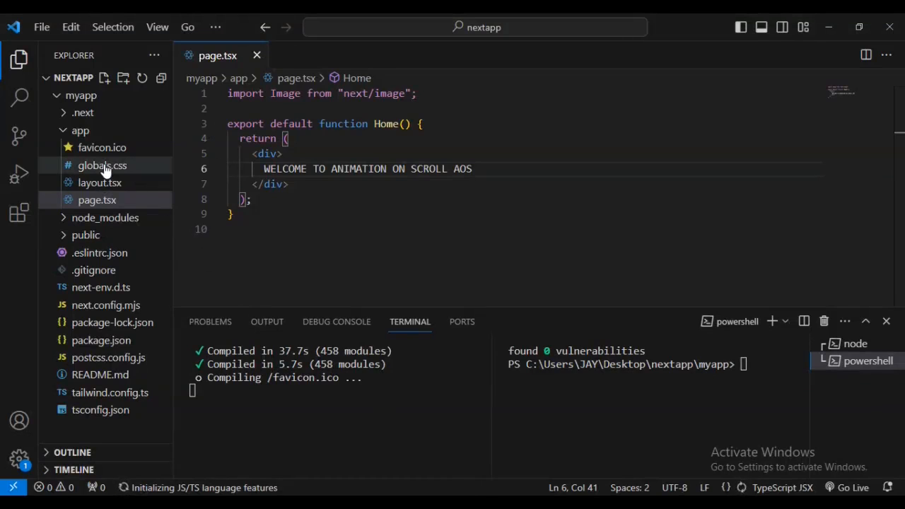
click(102, 164)
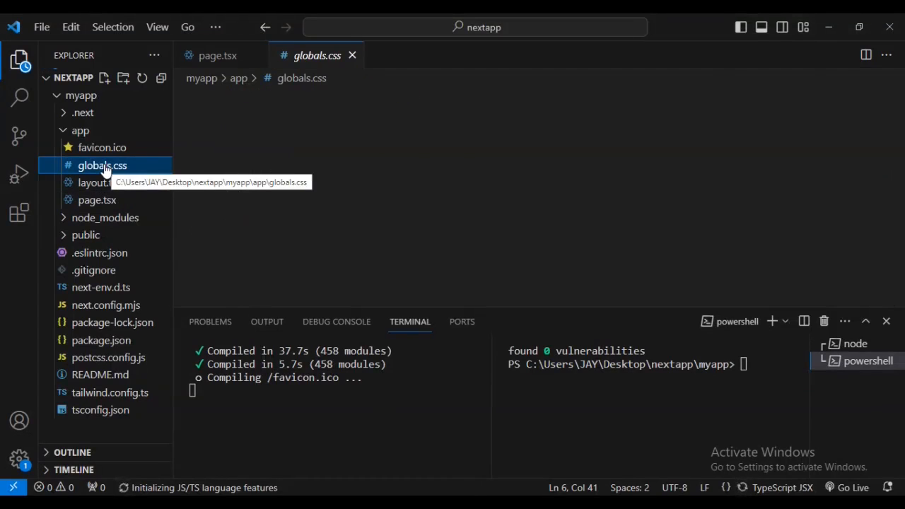
click(102, 165)
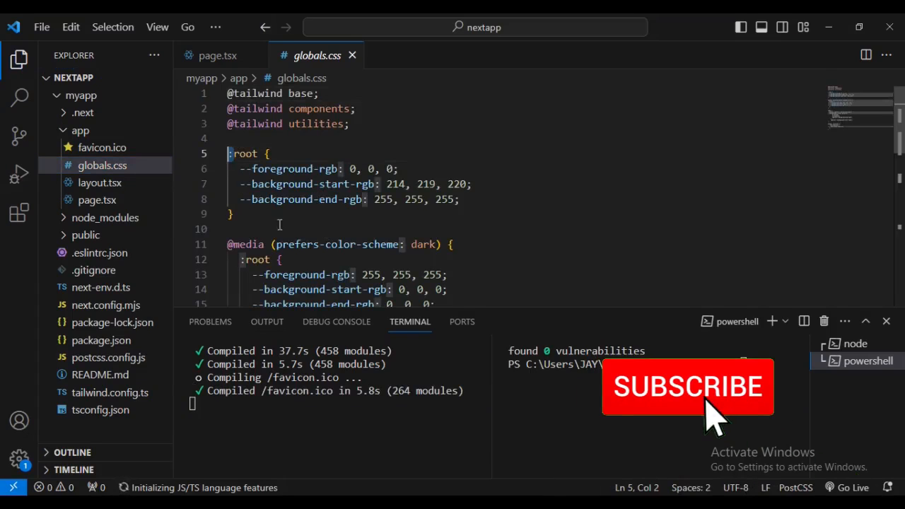
drag(234, 153, 234, 214)
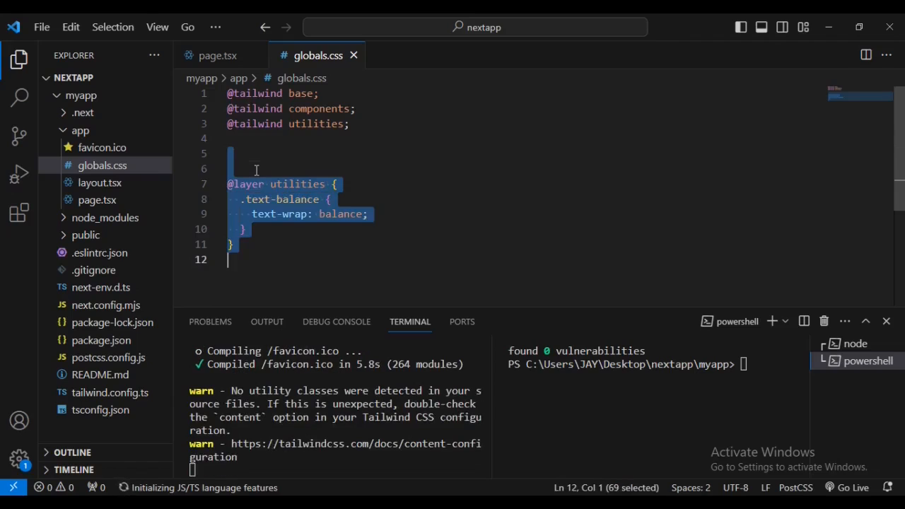
key(Delete)
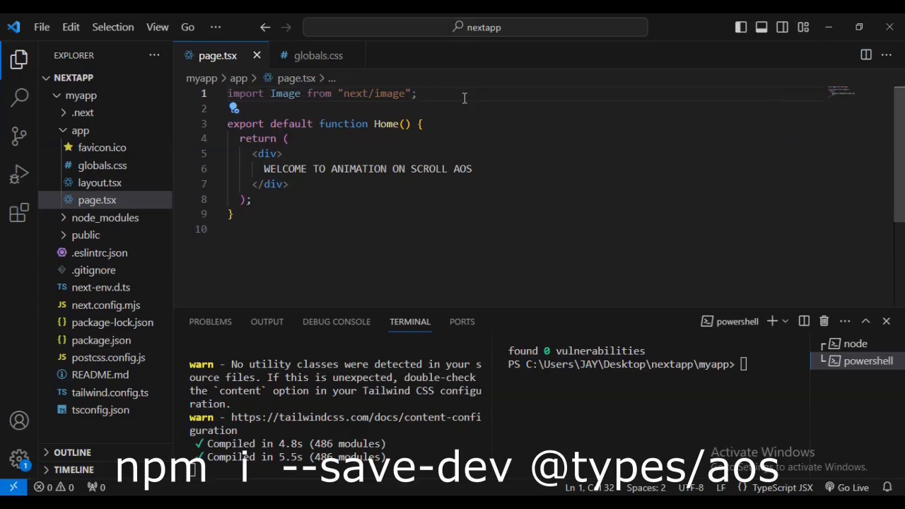
- Swap the Image import for useEffect, AOS and aos.css imports plus a useEffect calling AOS.init
key(Enter)
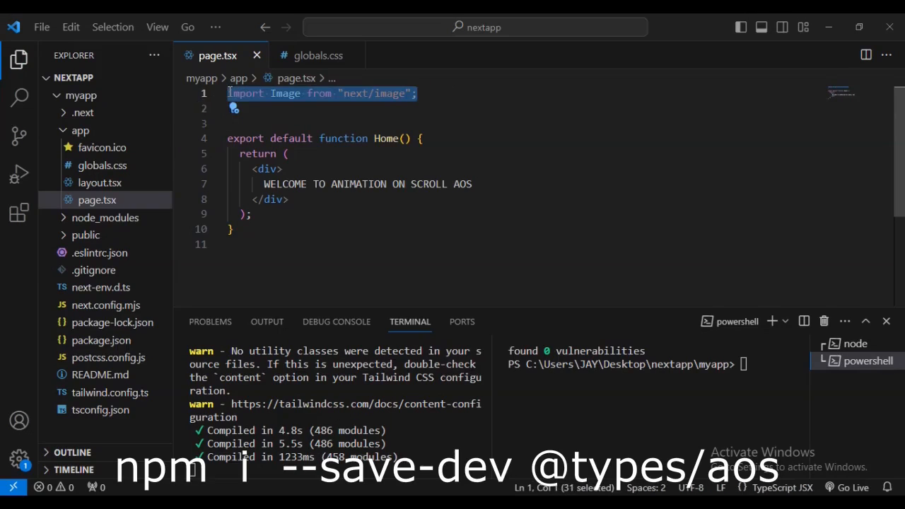
key(Delete)
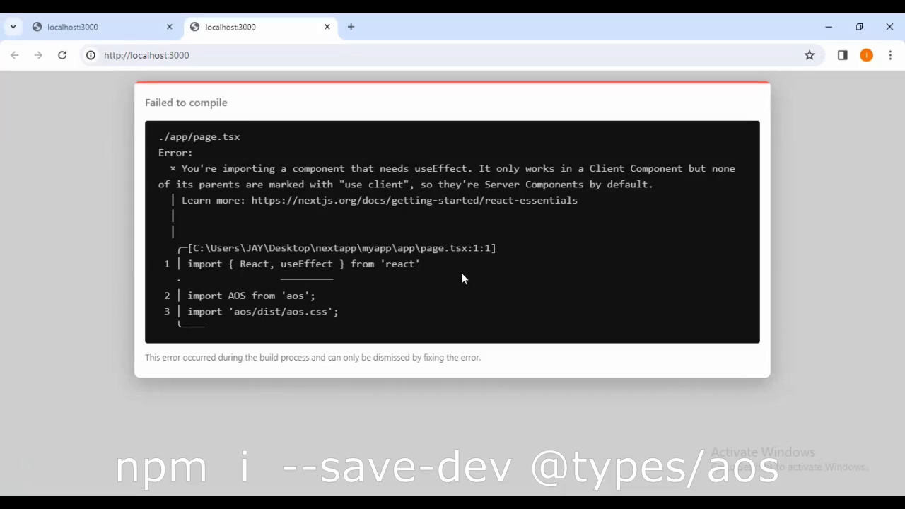
mouse_move(351, 195)
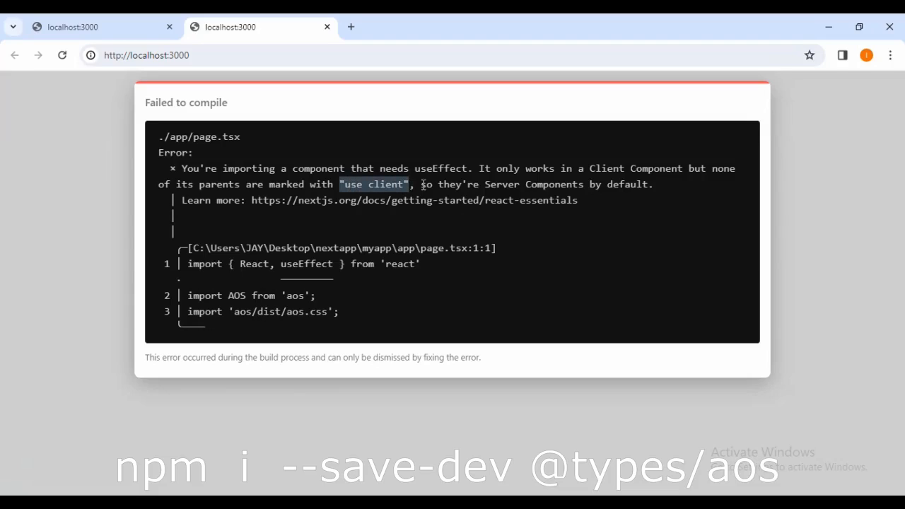
mouse_move(466, 228)
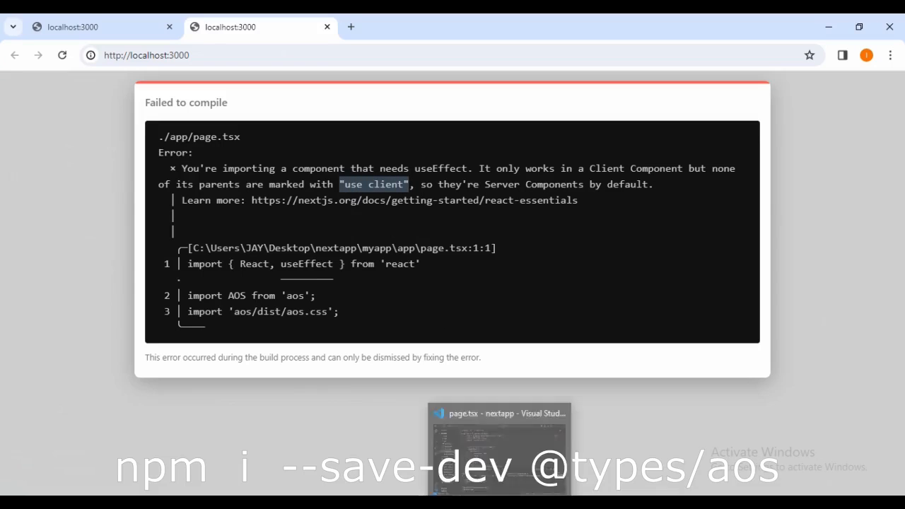
- Return from Chrome's compile-error page to the page.tsx editor
click(498, 450)
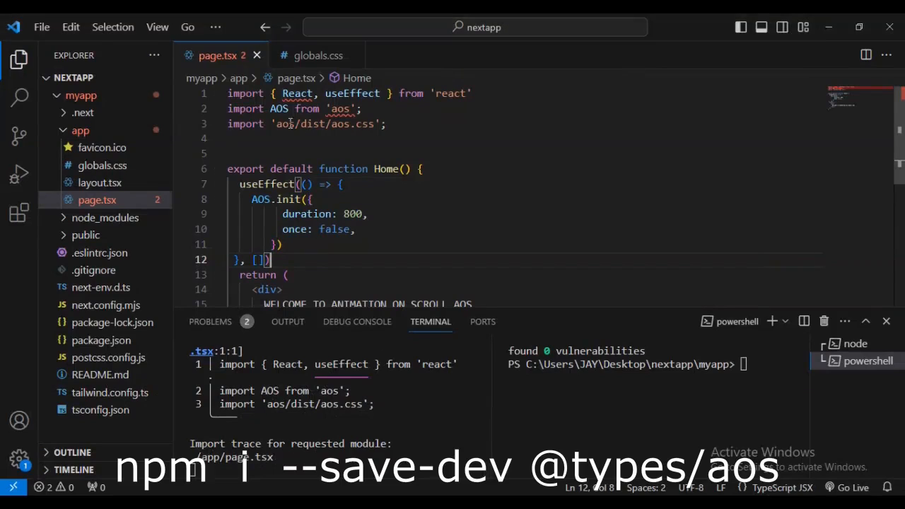
- Add the "use client" directive as the first line of page.tsx
click(229, 93)
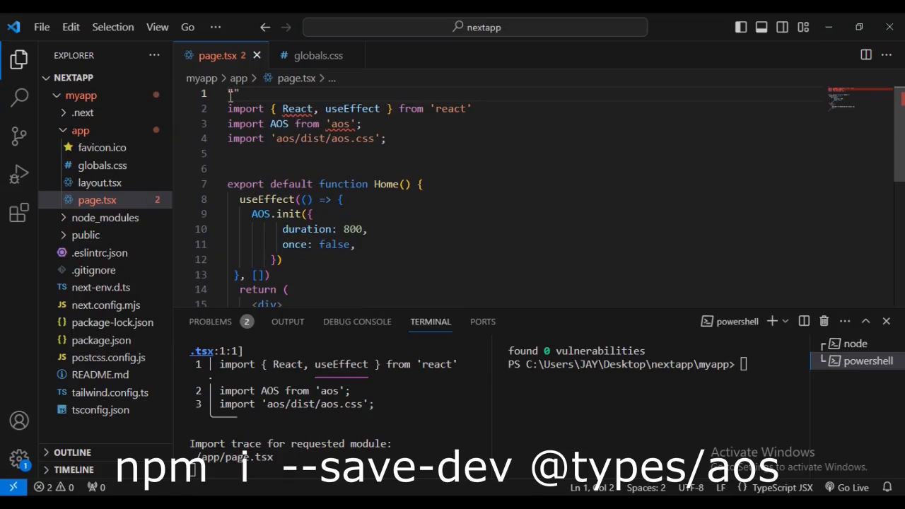
text(use)
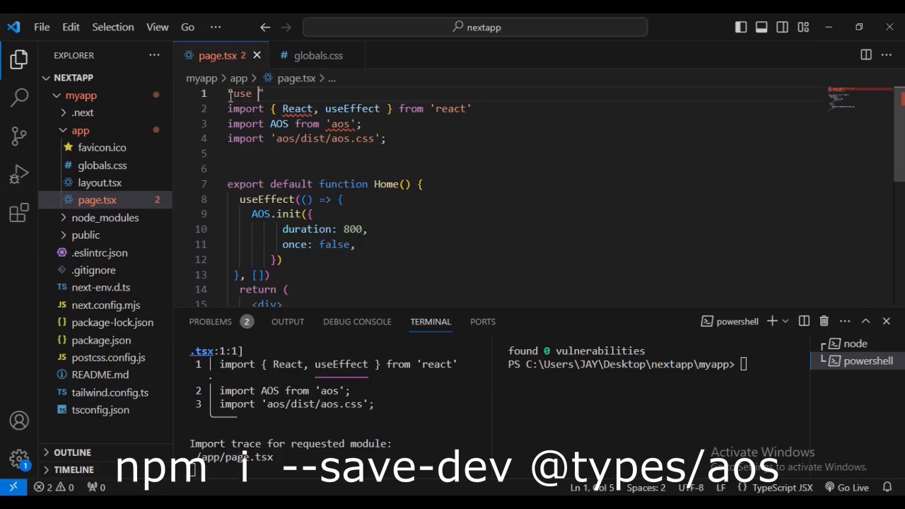
text(cle)
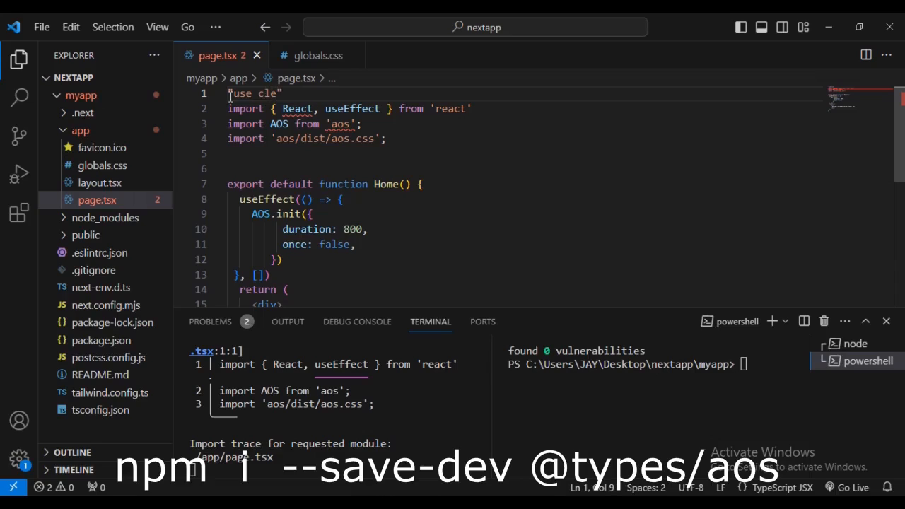
text(nt)
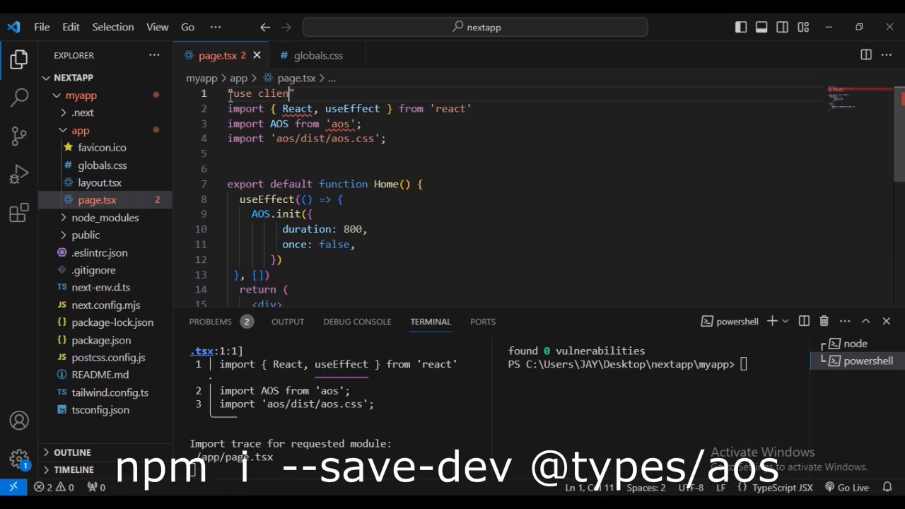
text(t")
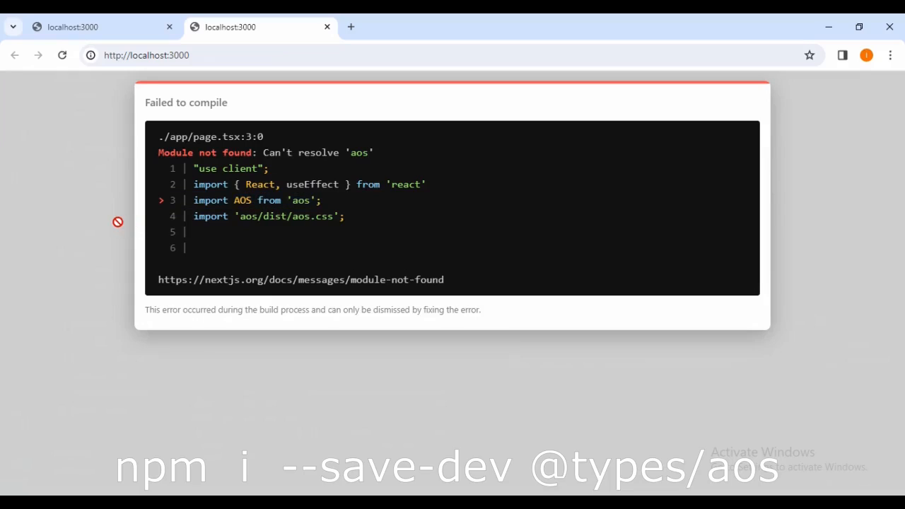
mouse_move(460, 193)
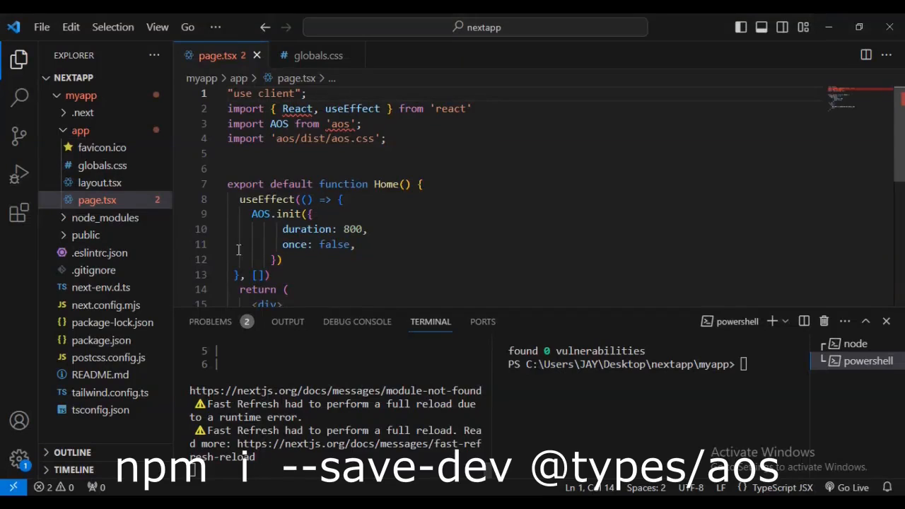
click(210, 323)
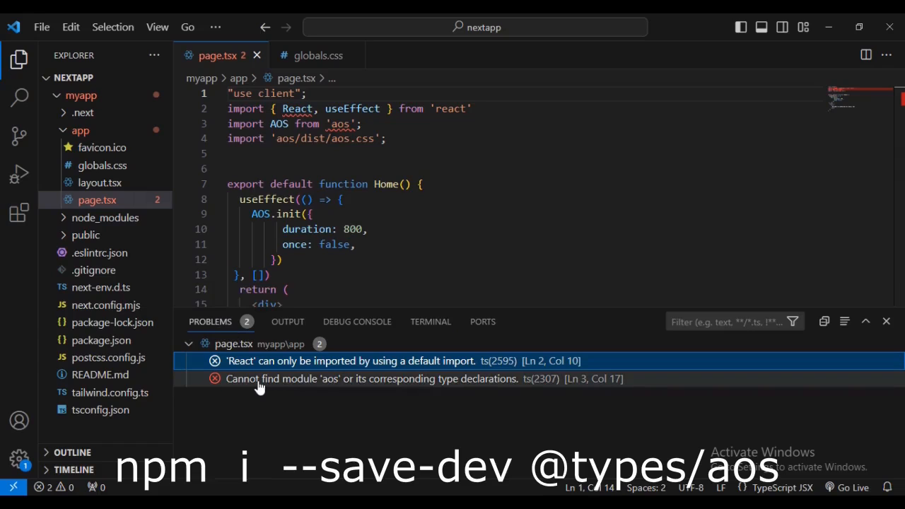
click(430, 323)
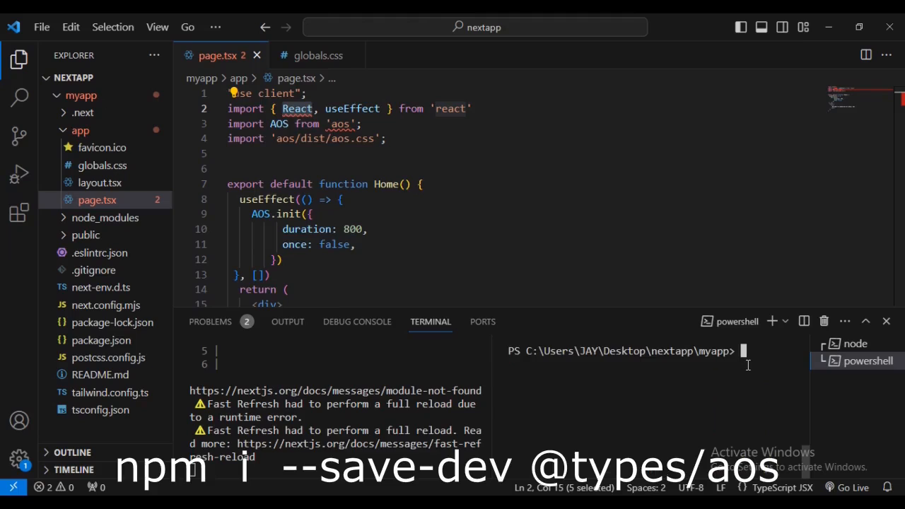
scroll(down, 3)
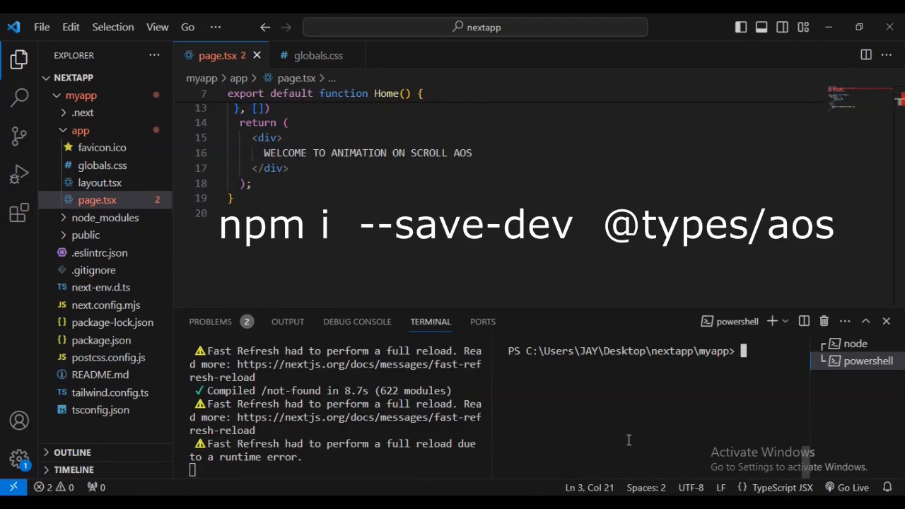
text(n)
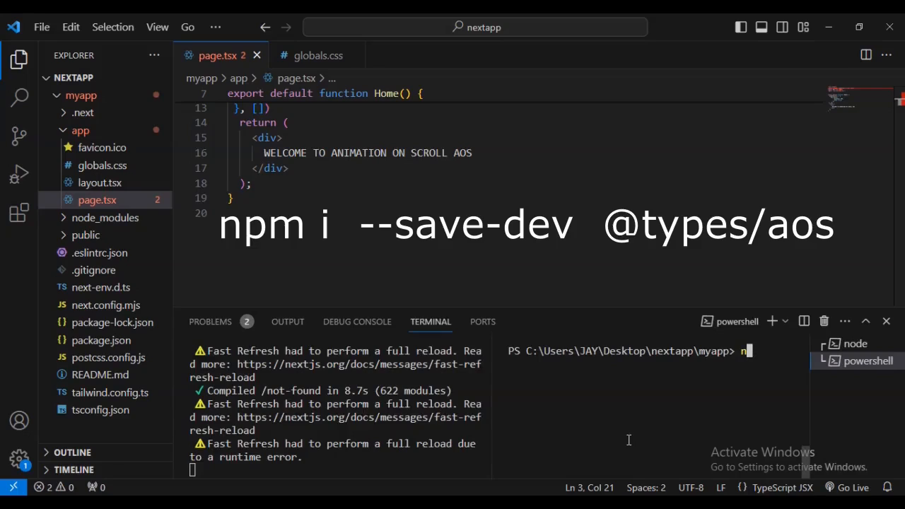
text(npm i --s)
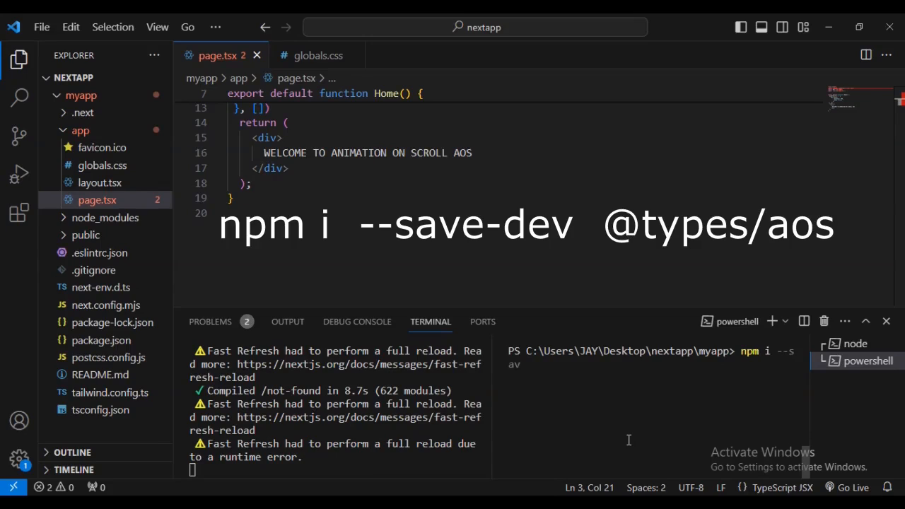
text(ave-dev)
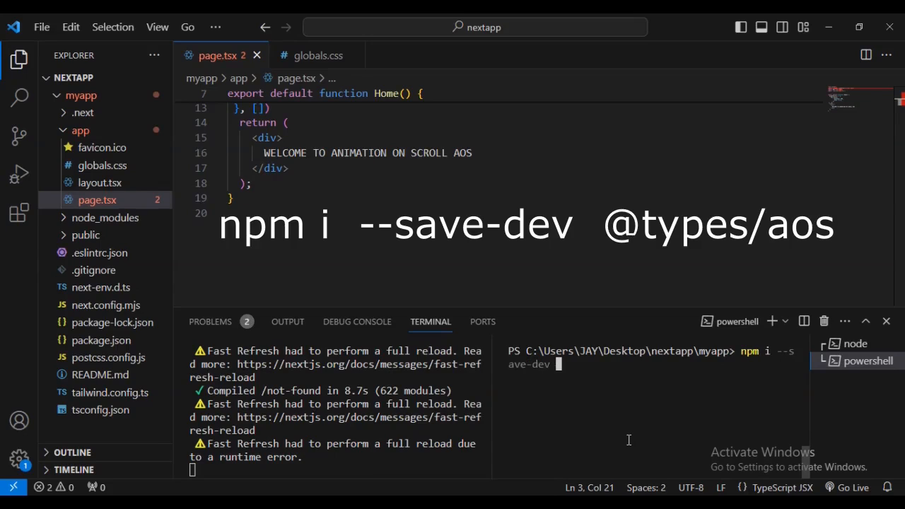
text(@types)
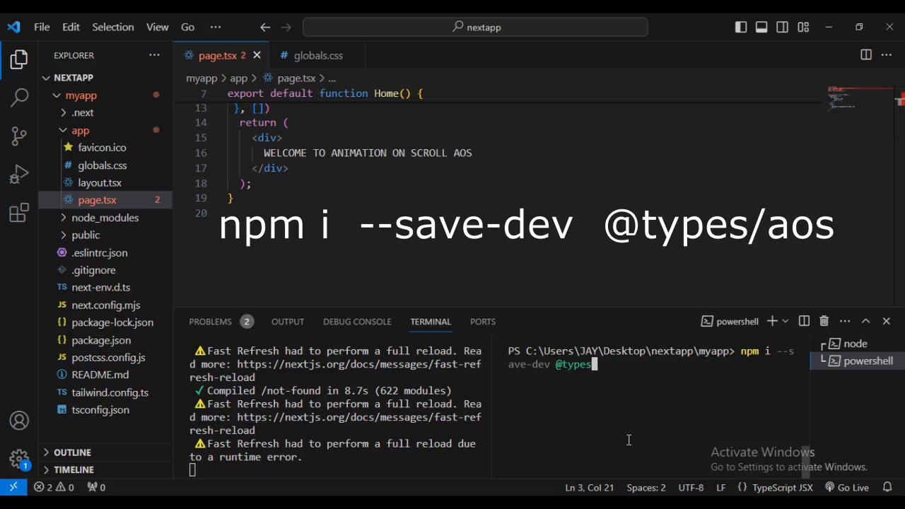
text(/a)
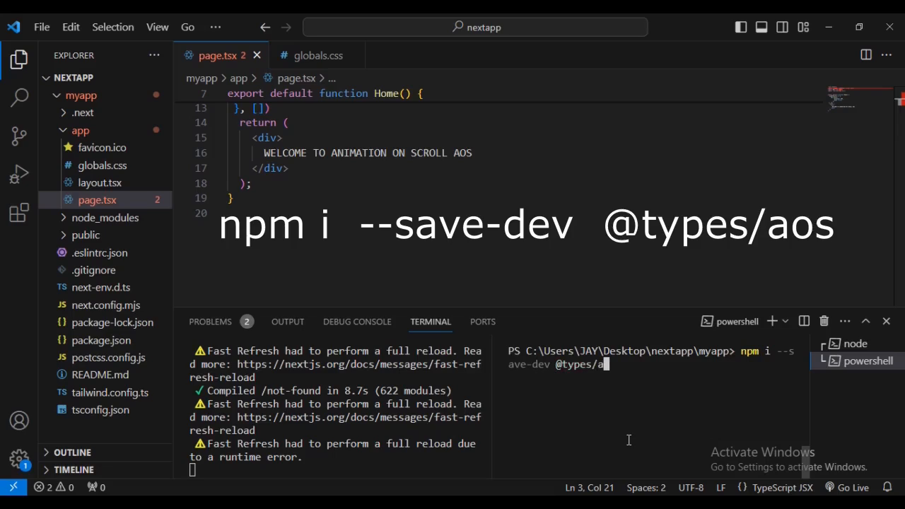
text(ozz)
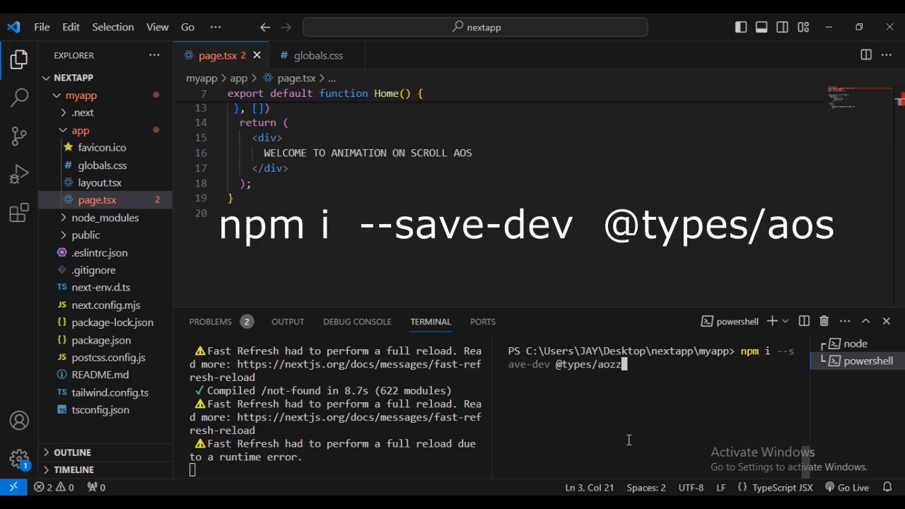
key(Return)
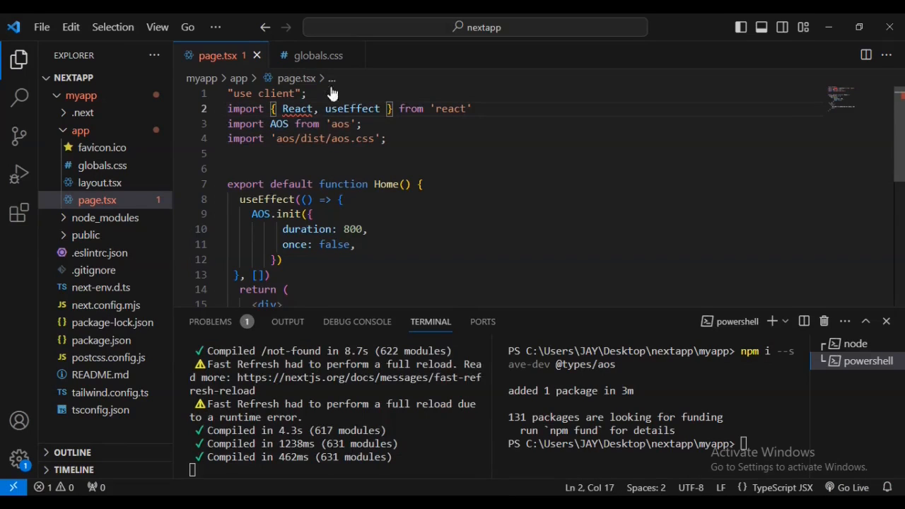
mouse_move(351, 107)
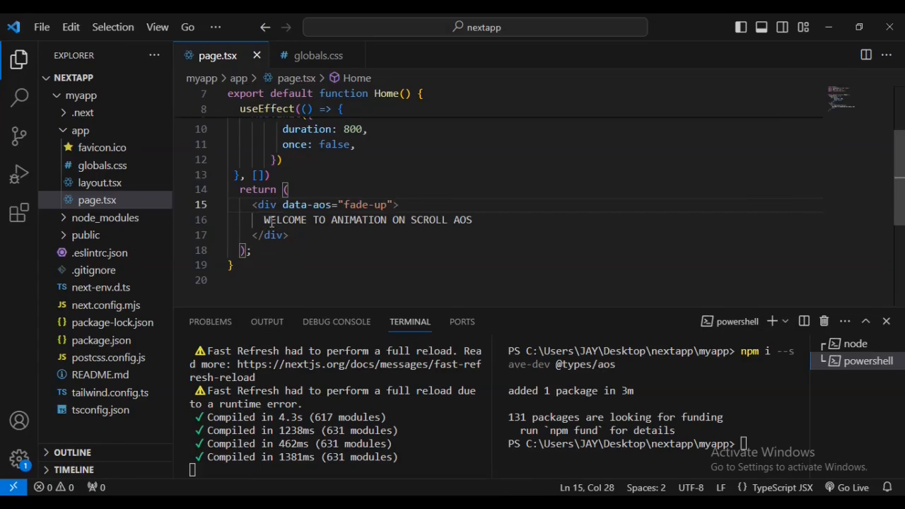
- Wrap the welcome text in an h1 and start a new line for the Lorem ipsum paragraph
click(265, 219)
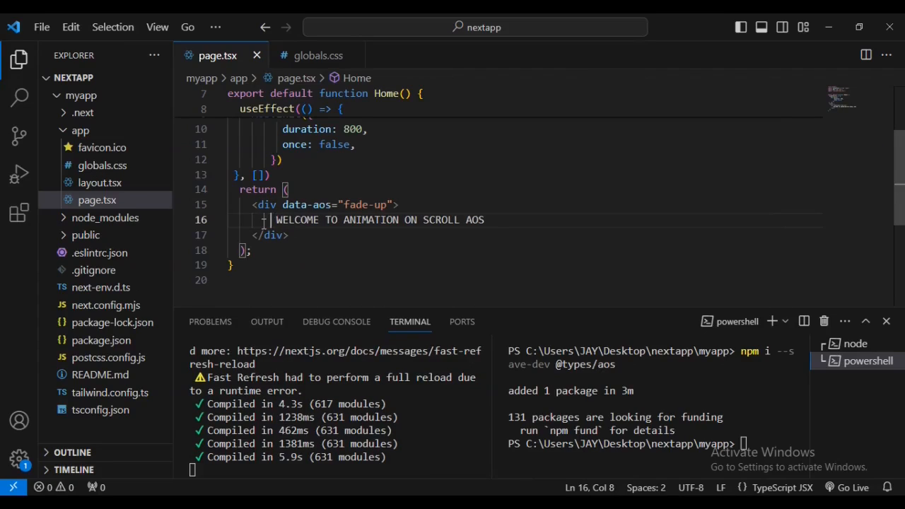
text(h1></h1>)
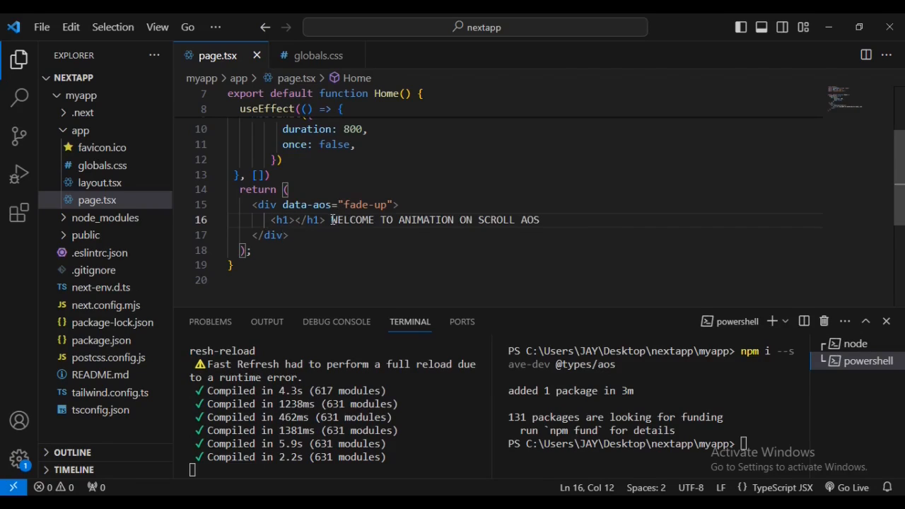
drag(331, 221, 539, 221)
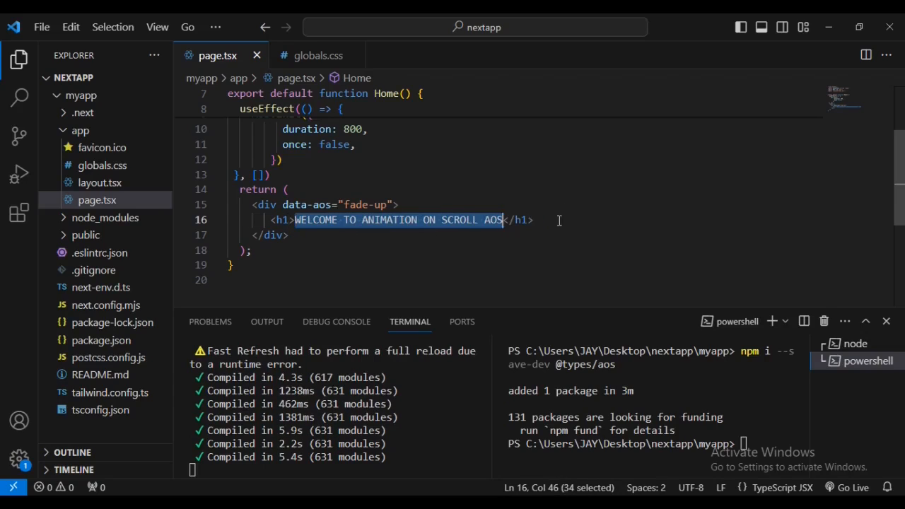
key(Enter)
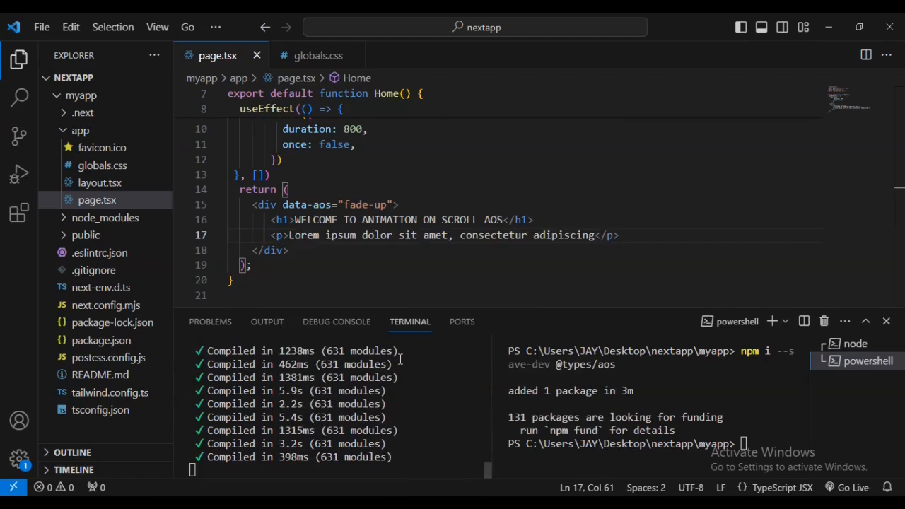
mouse_move(404, 360)
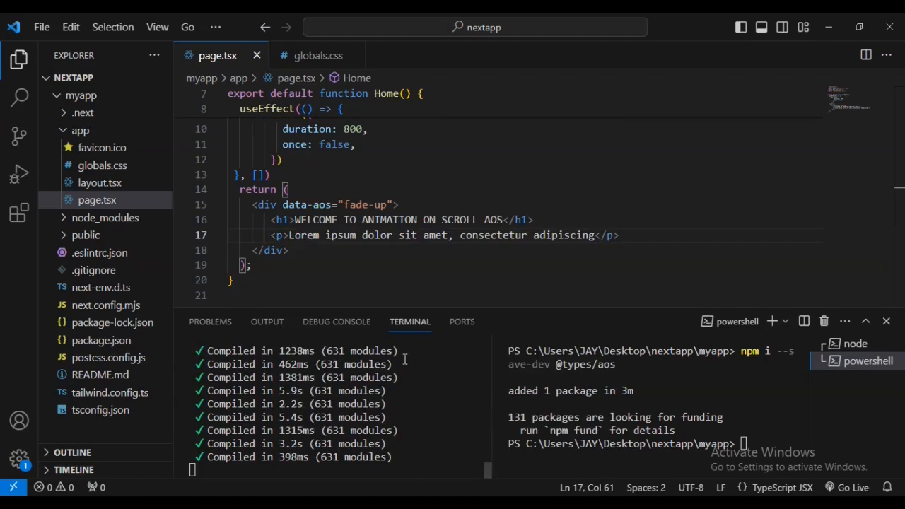
mouse_move(503, 260)
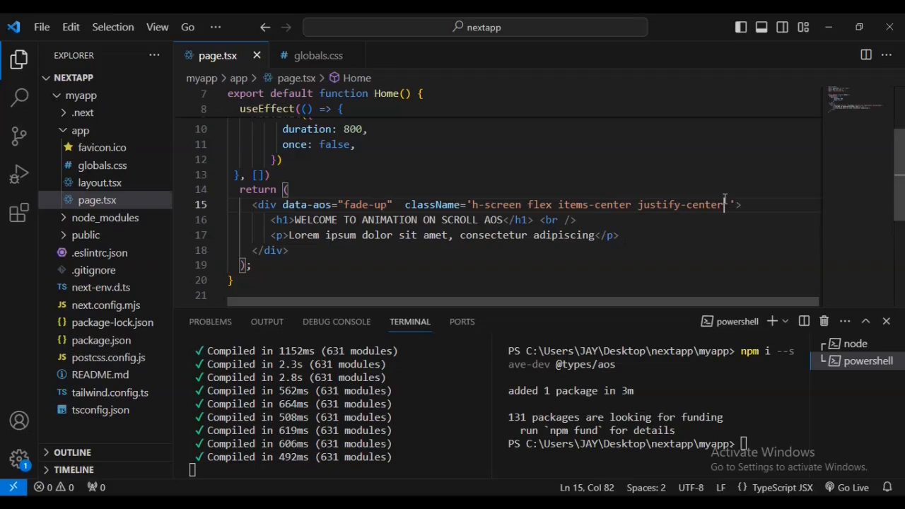
mouse_move(475, 252)
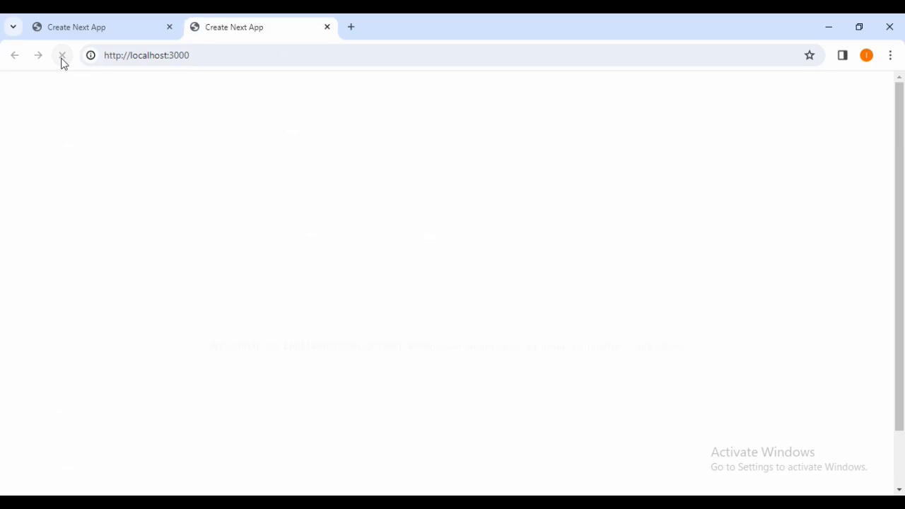
- Reload localhost:3000 repeatedly to replay the fade-up of the centered heading and paragraph
click(62, 55)
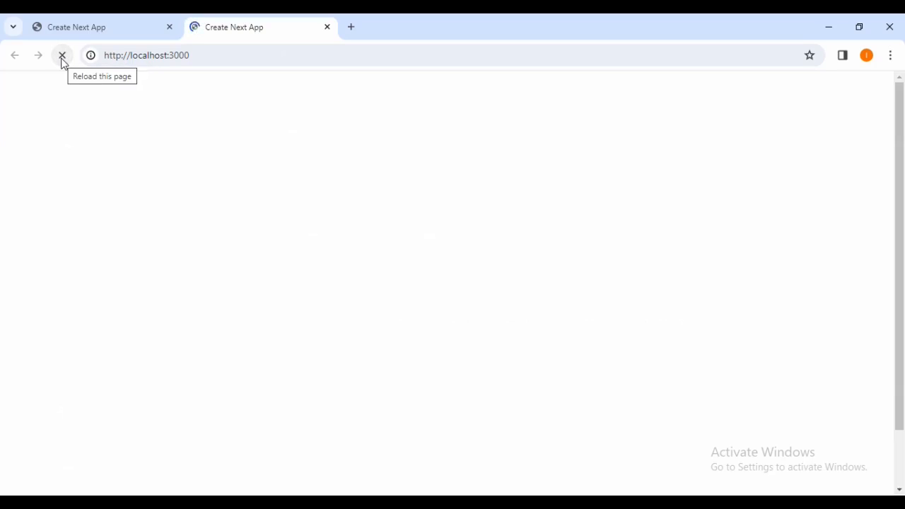
click(62, 56)
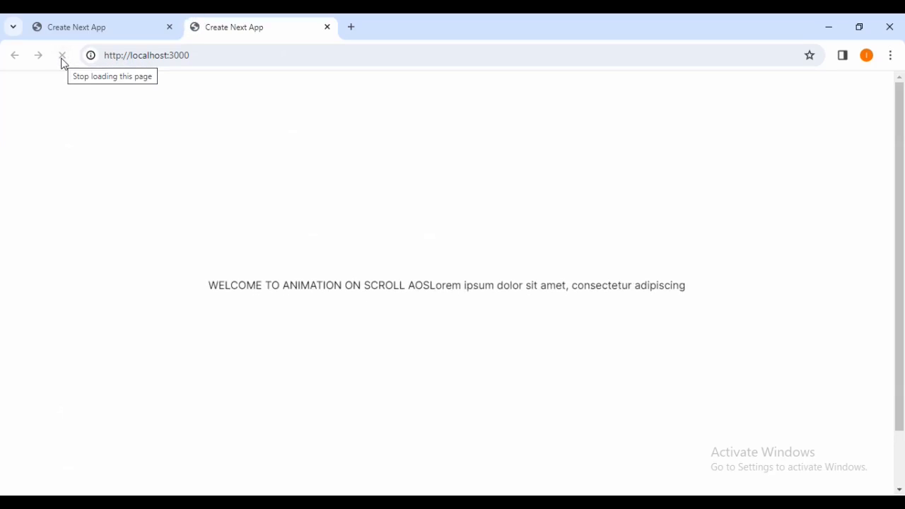
click(62, 55)
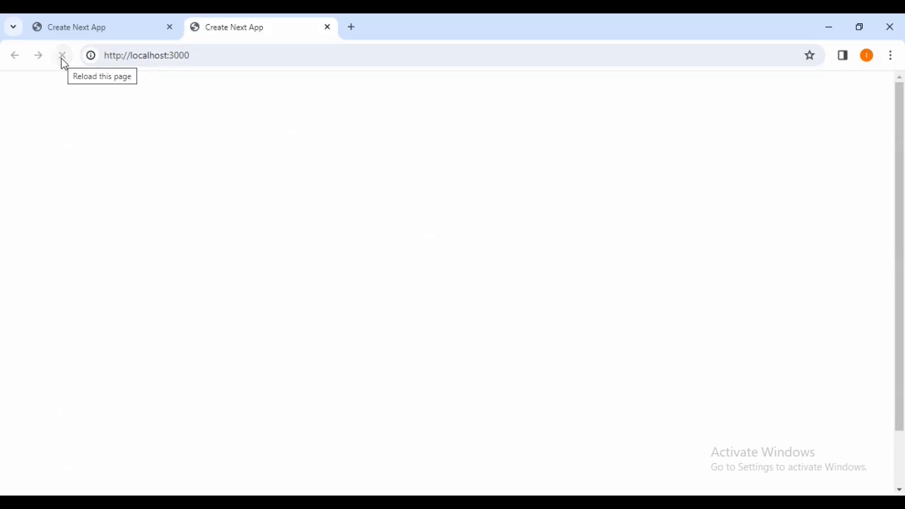
click(63, 55)
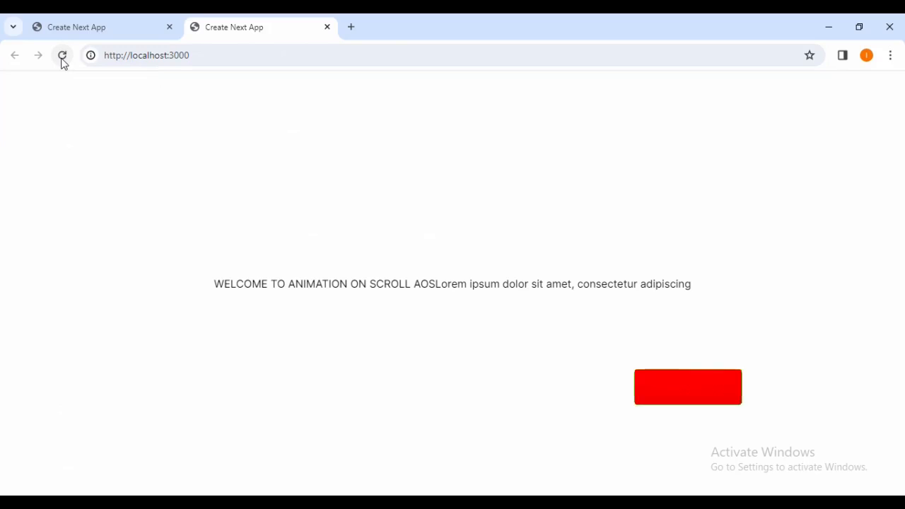
click(688, 387)
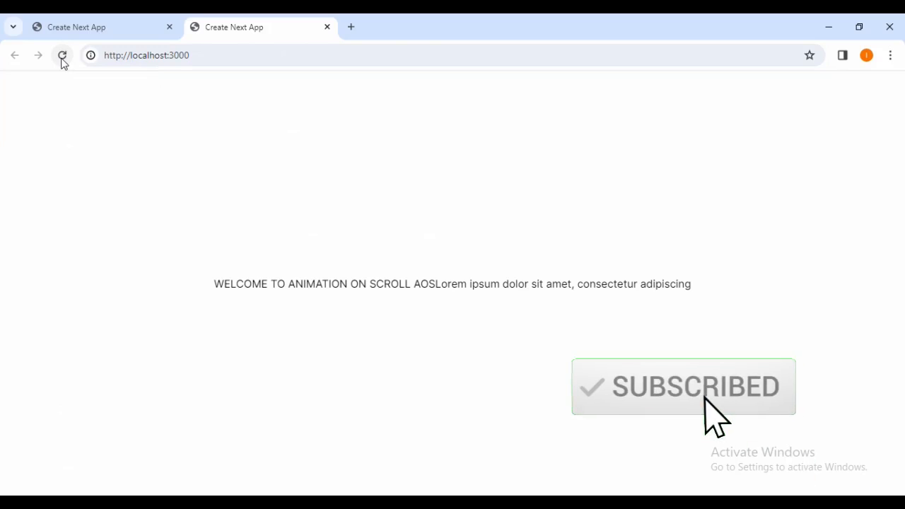